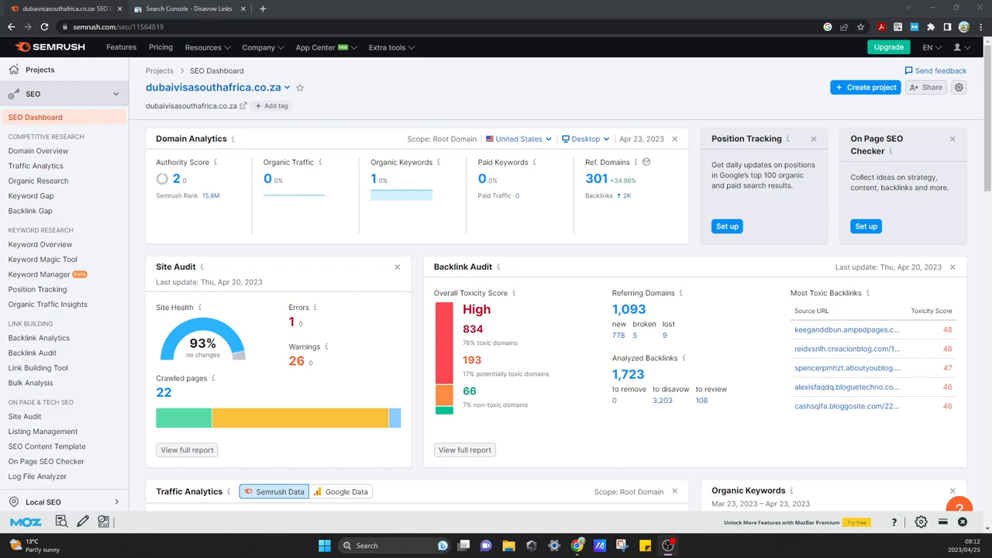
mouse_move(269, 313)
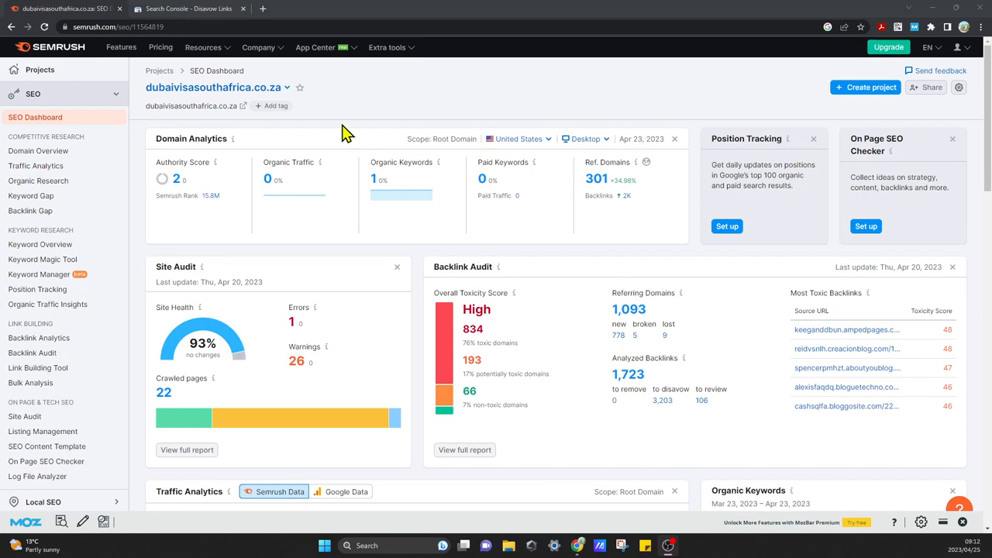
mouse_move(195, 280)
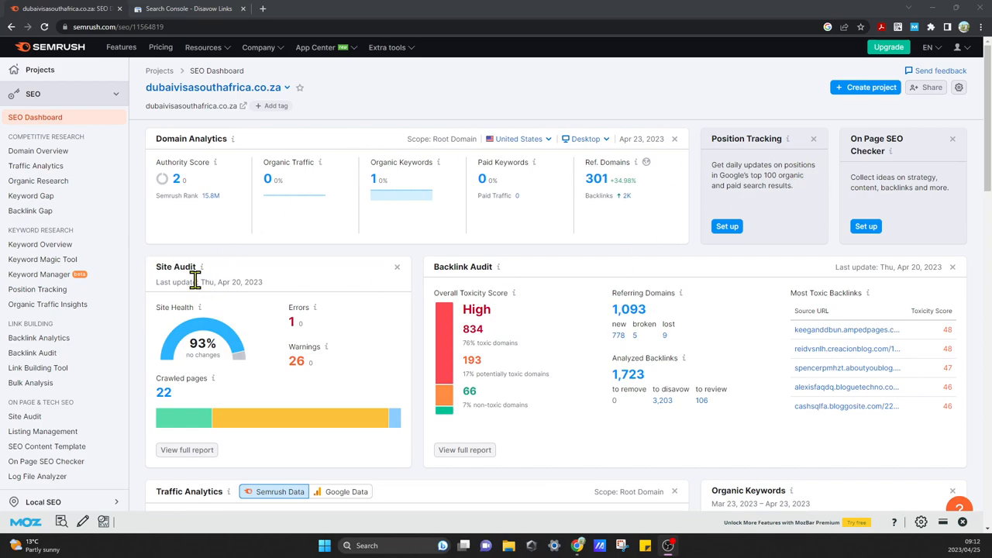
mouse_move(136, 319)
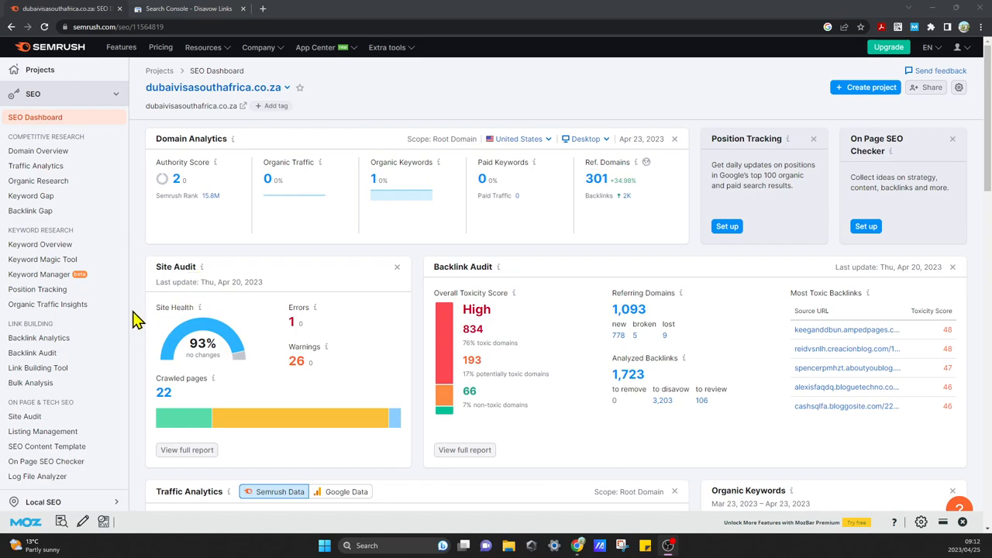
mouse_move(868, 136)
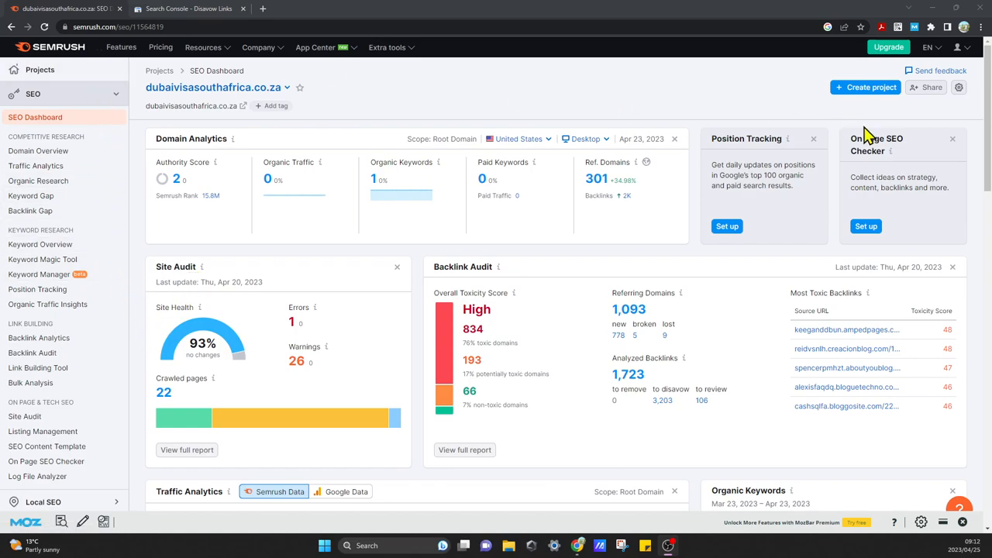
mouse_move(493, 127)
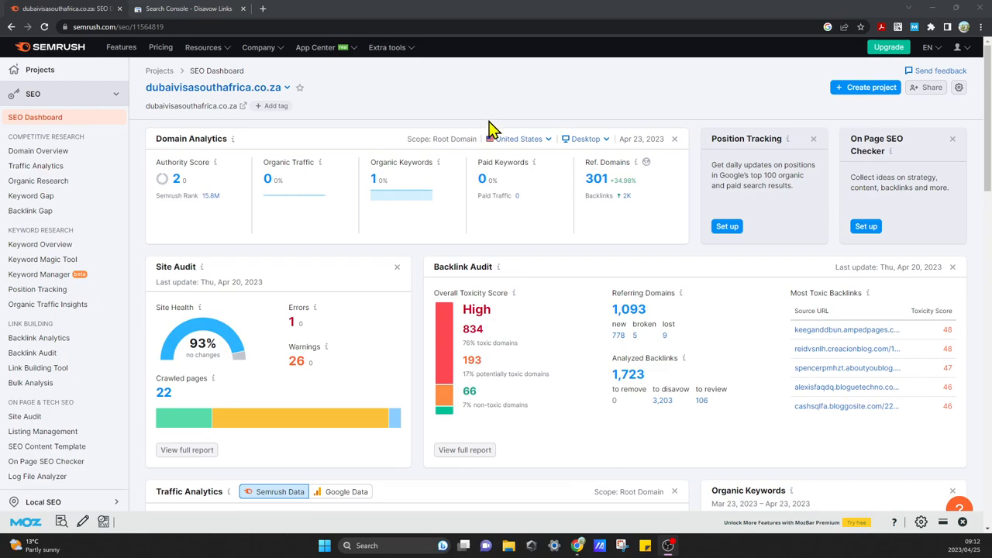
mouse_move(138, 313)
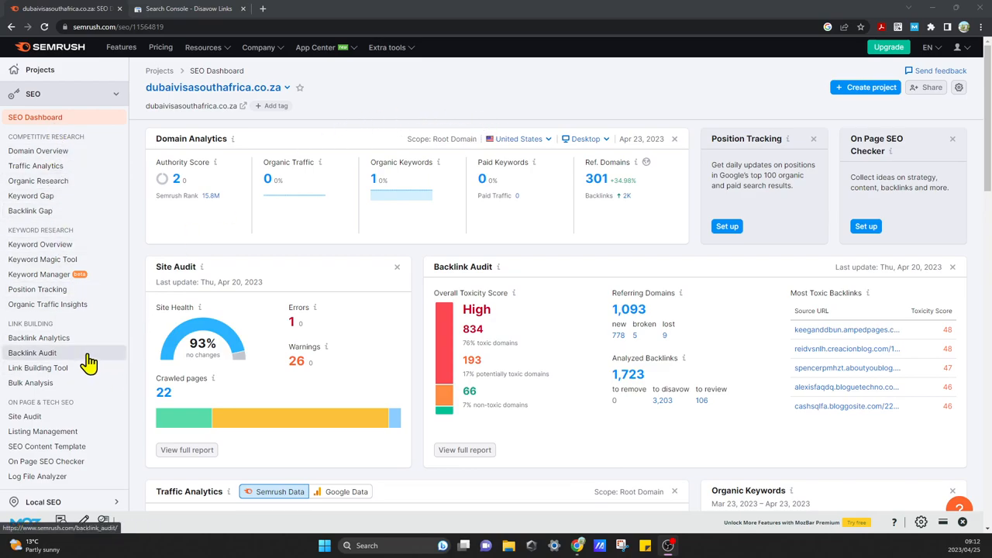
mouse_move(62, 358)
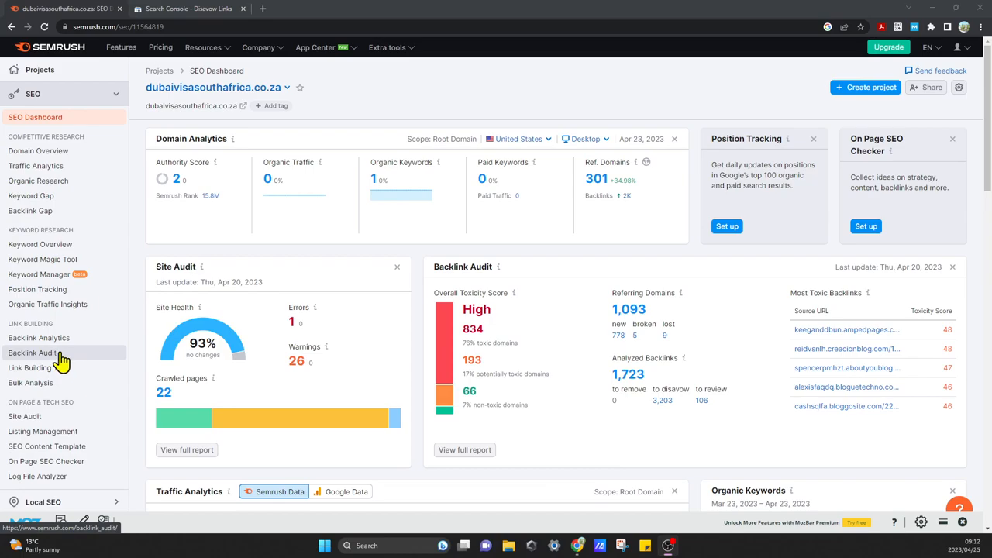
Go to the Backlink Audit tool from the Link Building sidebar section.
click(33, 353)
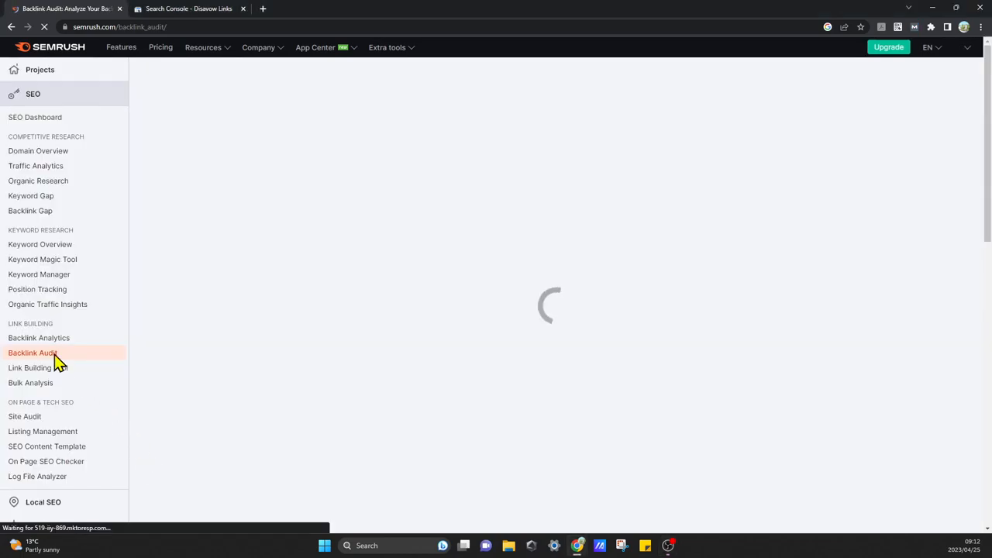
click(32, 353)
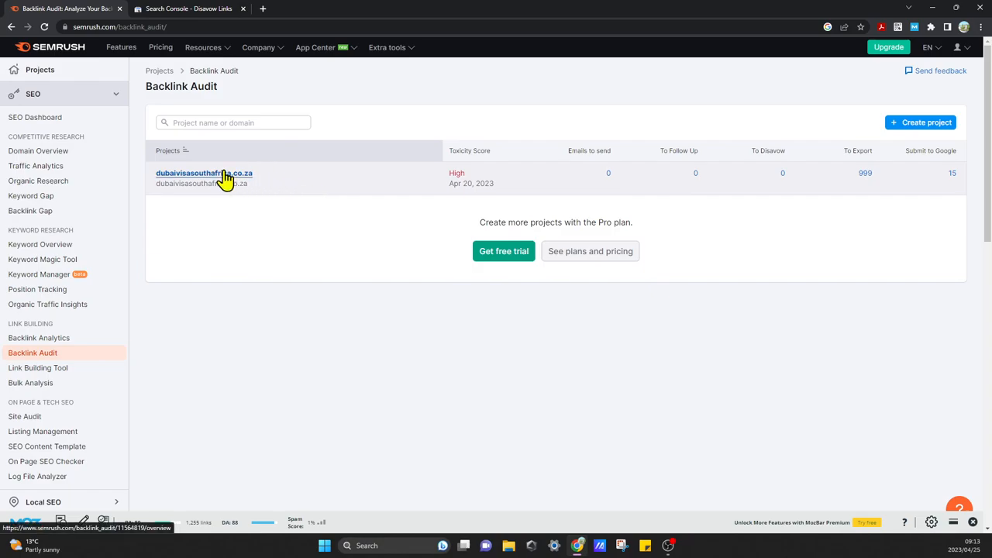
Load the dubaivisasouthafrica.co.za audit overview showing 834 toxic, 193 potentially toxic, 66 non-toxic domains.
click(205, 173)
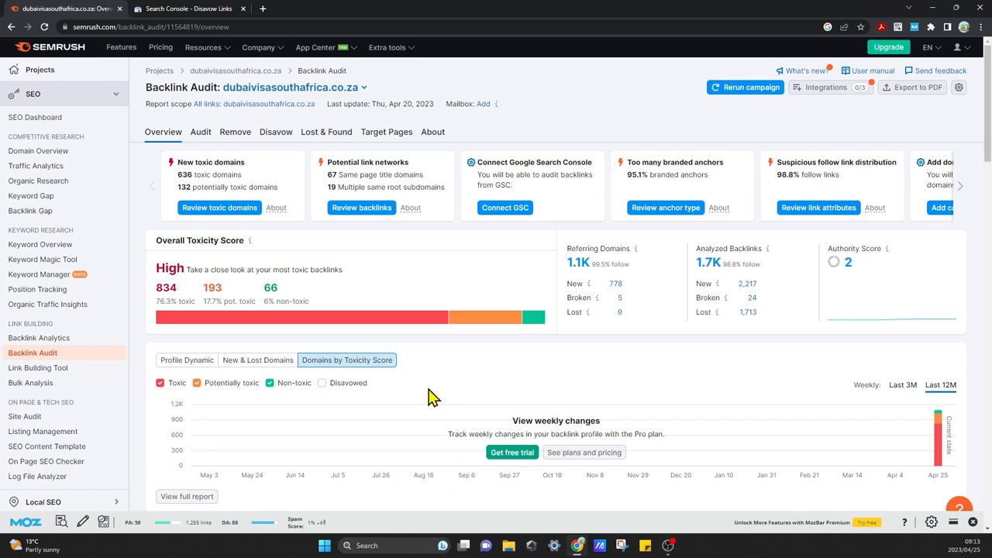
mouse_move(180, 302)
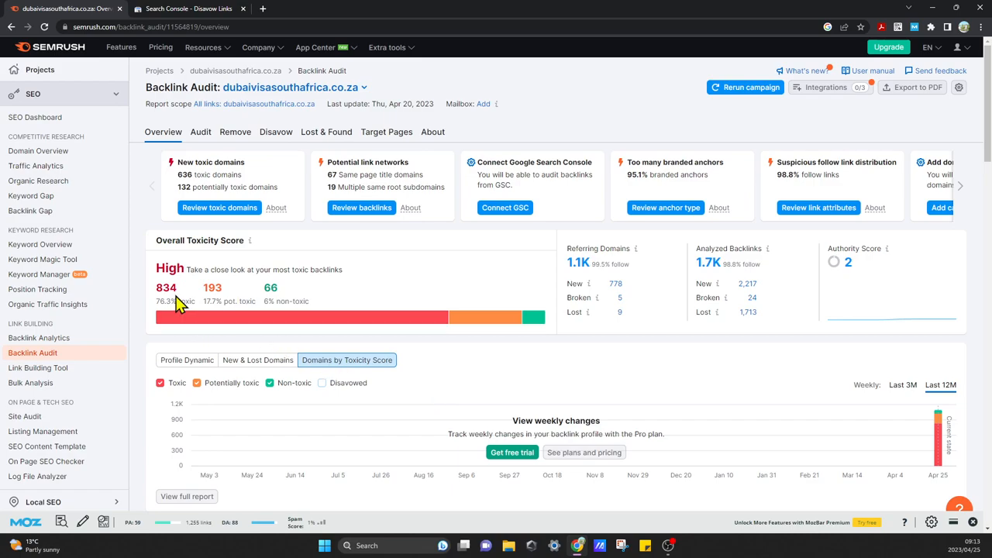
mouse_move(152, 339)
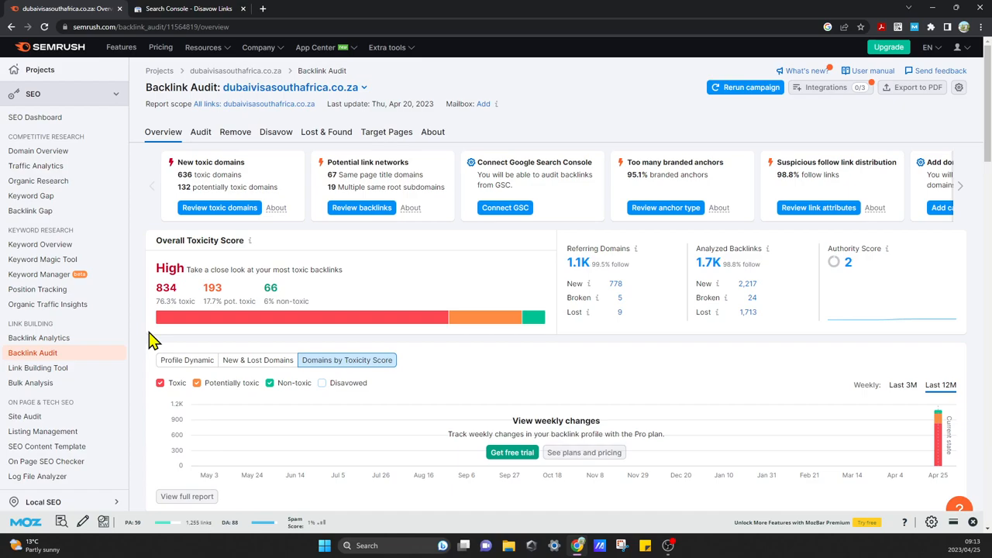
mouse_move(146, 341)
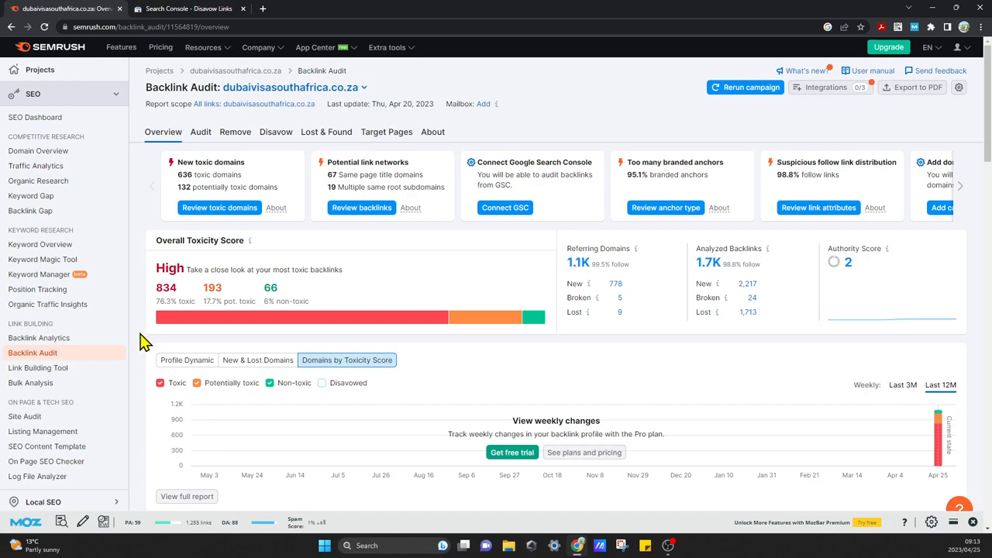
mouse_move(143, 344)
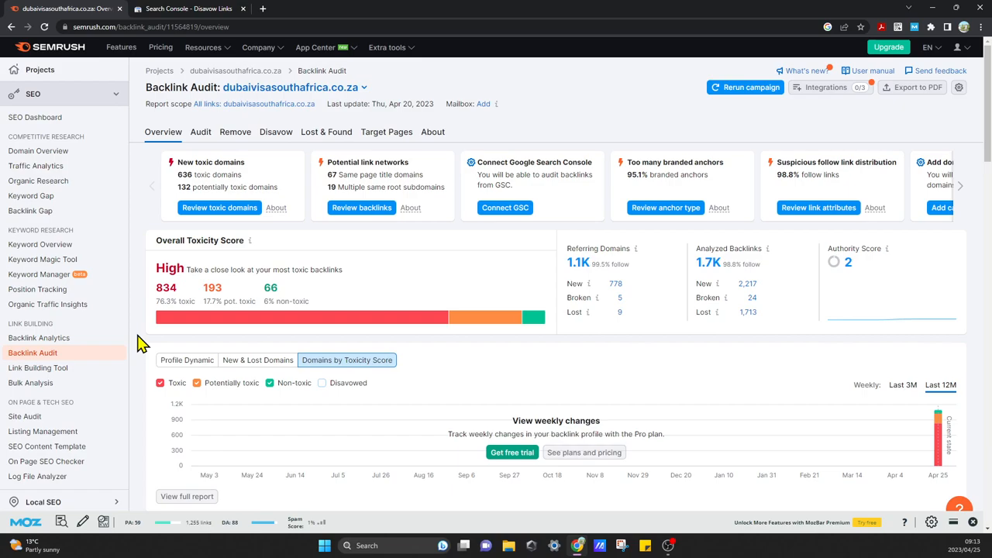
mouse_move(419, 10)
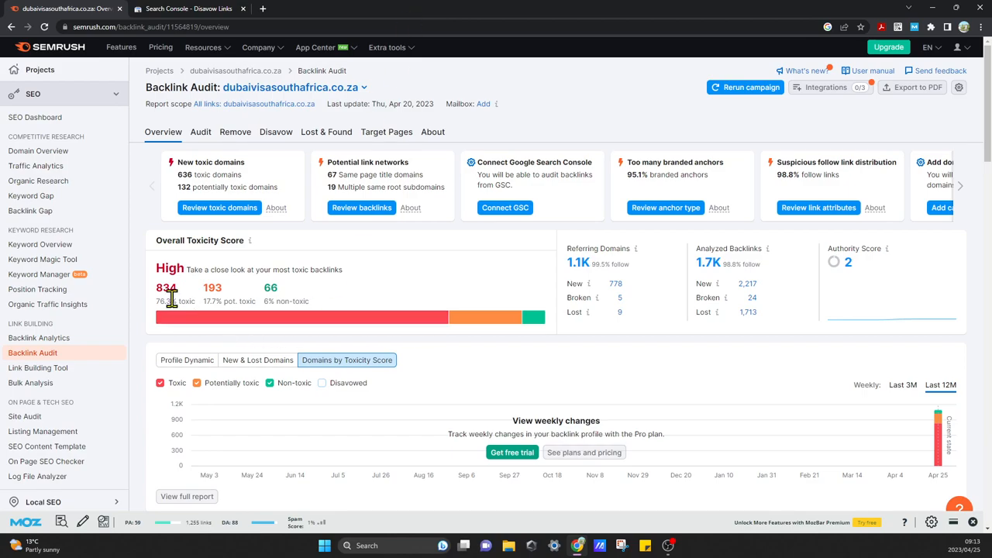
mouse_move(379, 9)
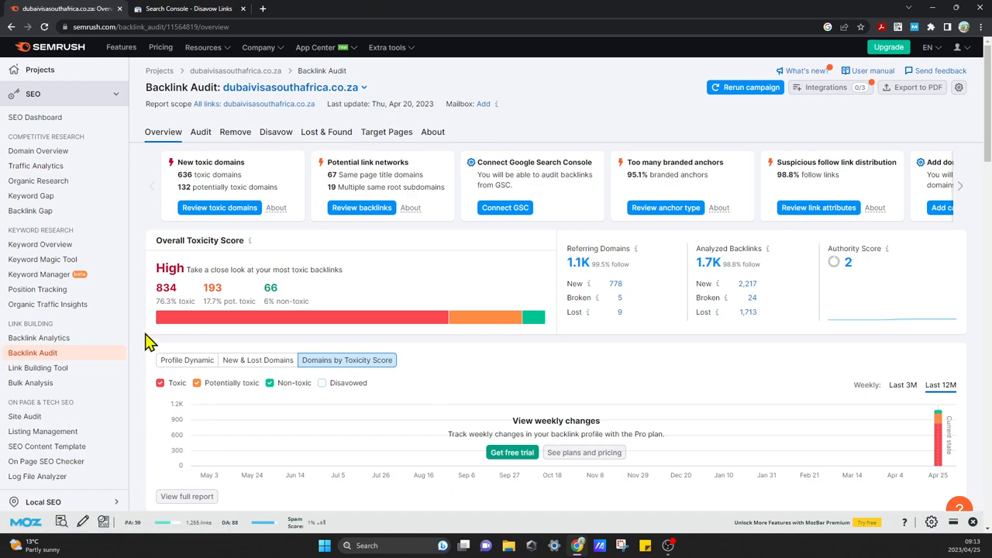
mouse_move(146, 331)
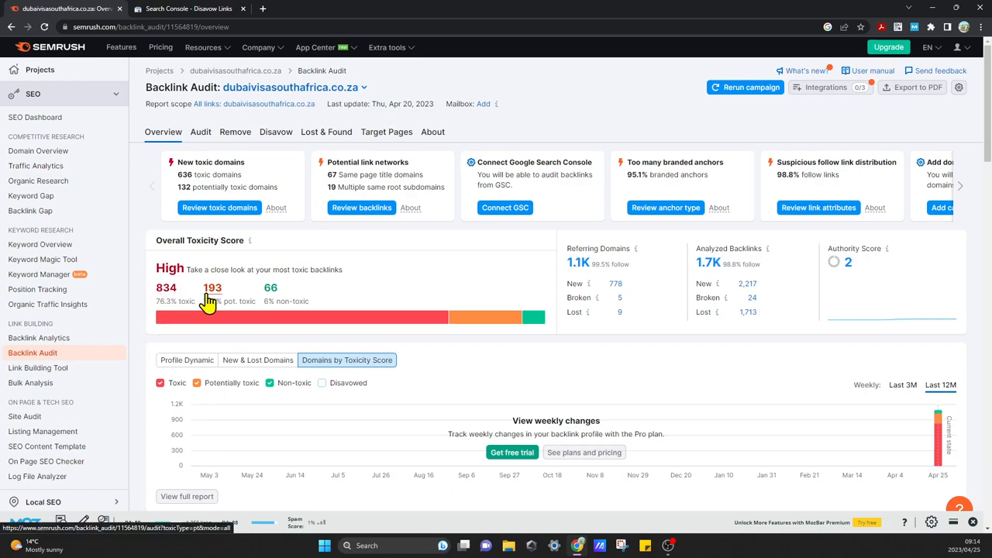
mouse_move(215, 302)
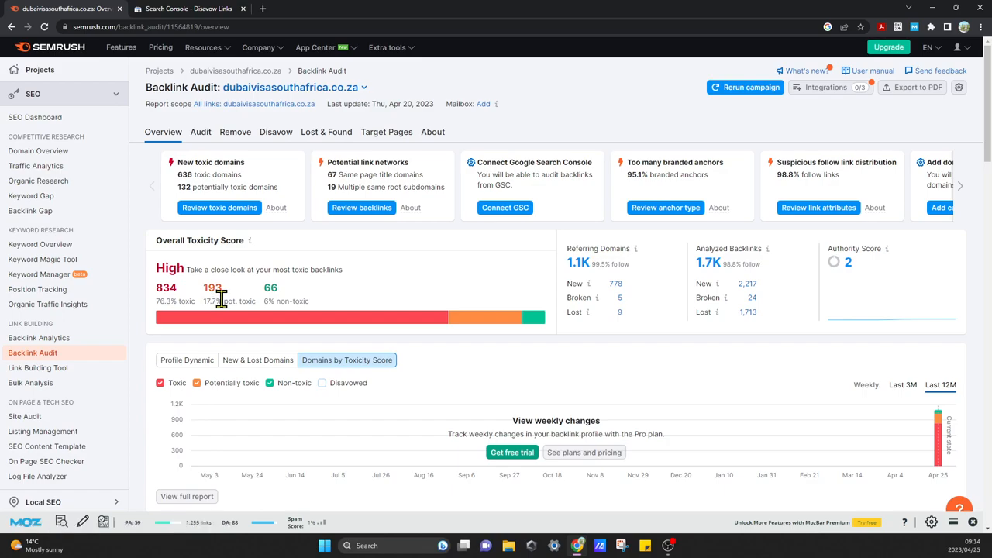
mouse_move(149, 400)
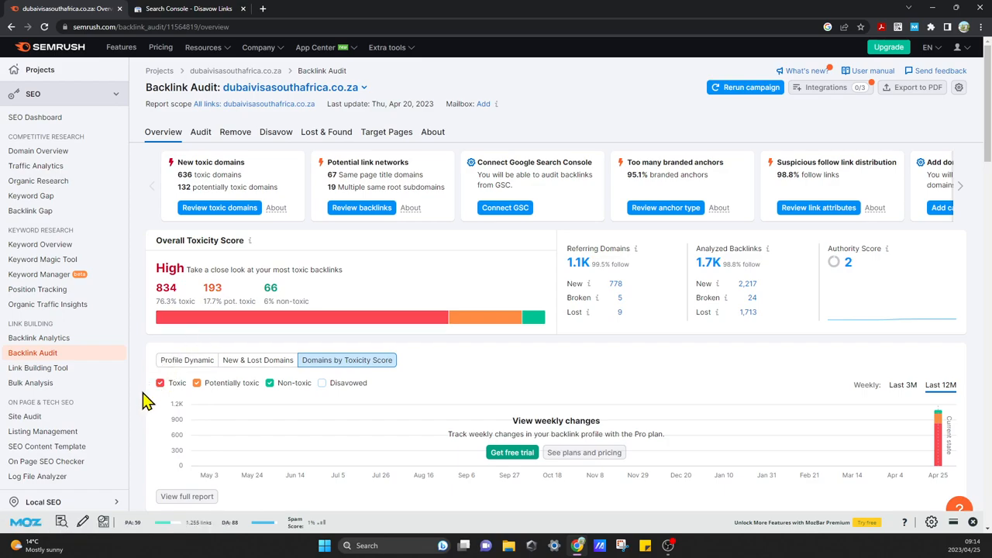
mouse_move(124, 401)
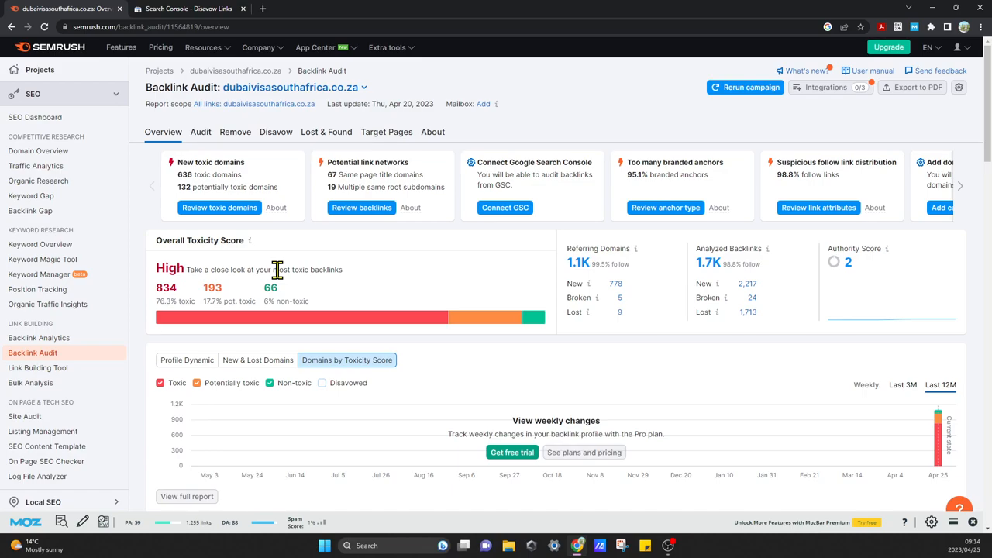
mouse_move(276, 136)
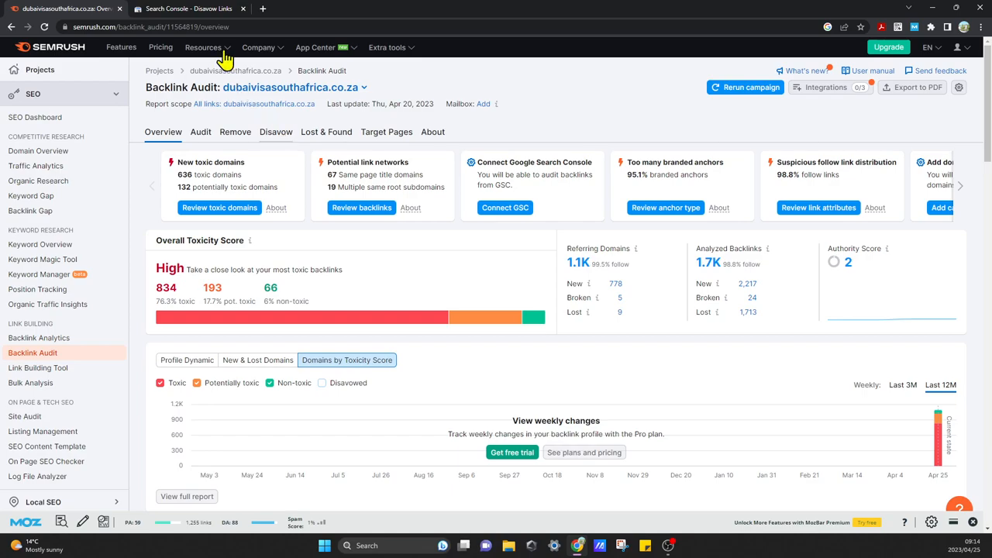
click(188, 9)
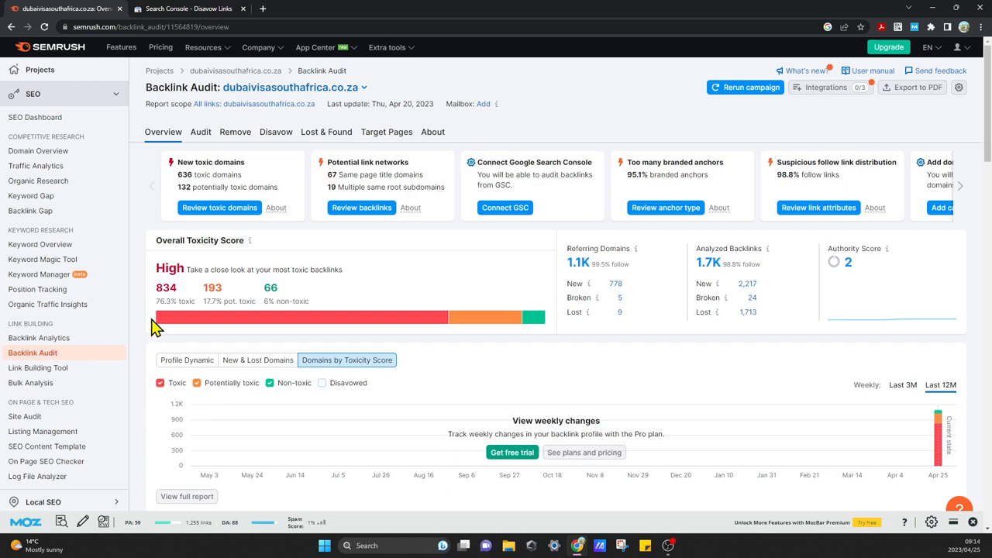
mouse_move(153, 317)
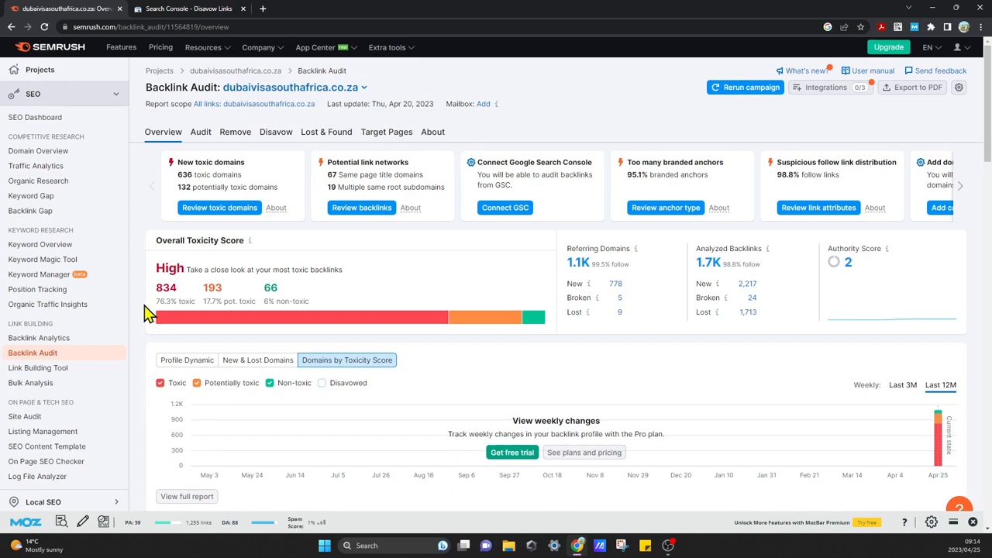
mouse_move(163, 132)
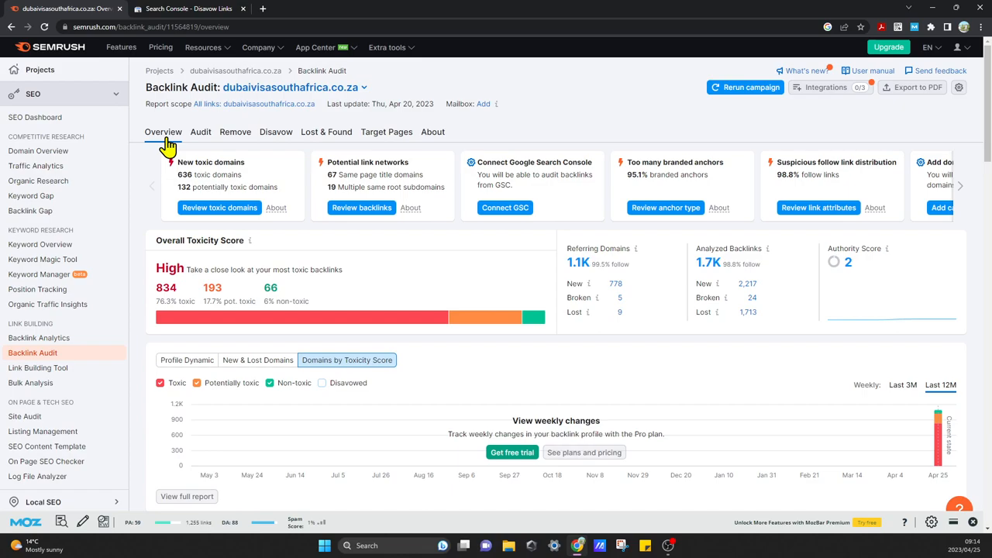
Filter the audited backlinks list to the 45–59 Pot. toxic score range, listing 13 domains.
click(200, 132)
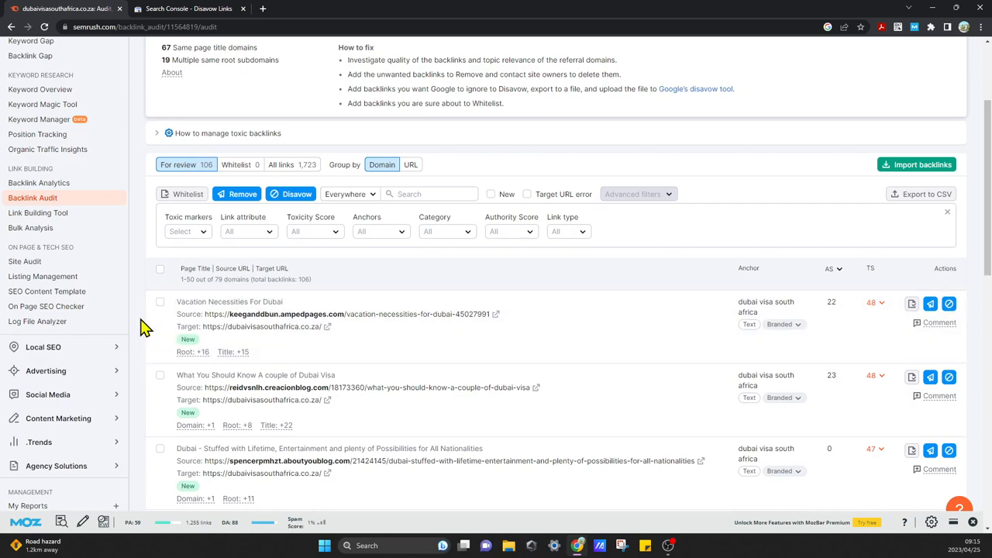
mouse_move(313, 231)
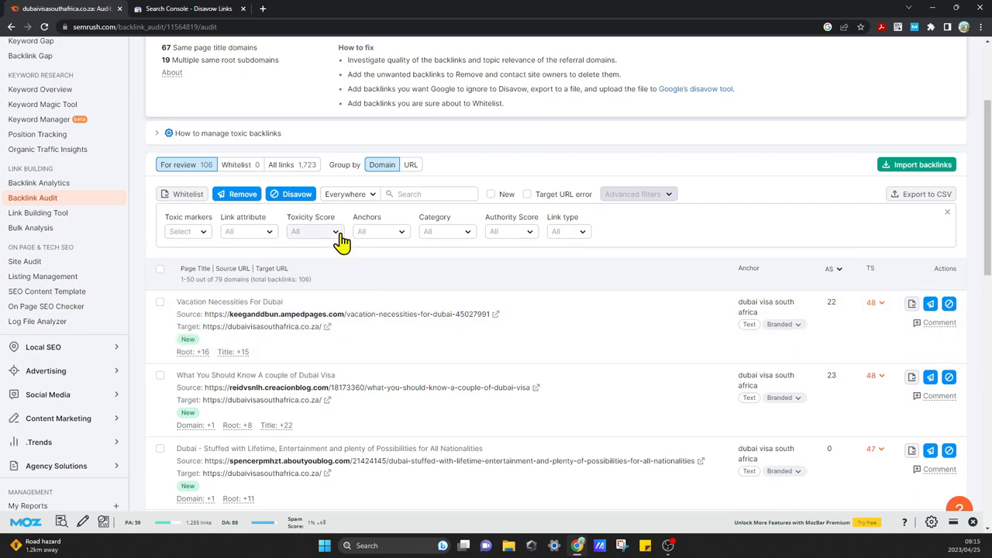
click(313, 231)
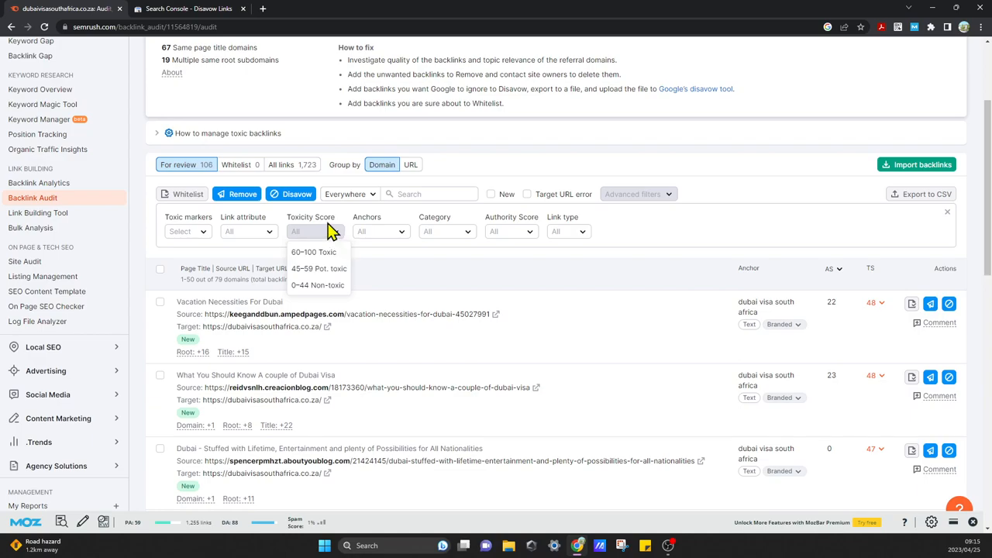
mouse_move(331, 232)
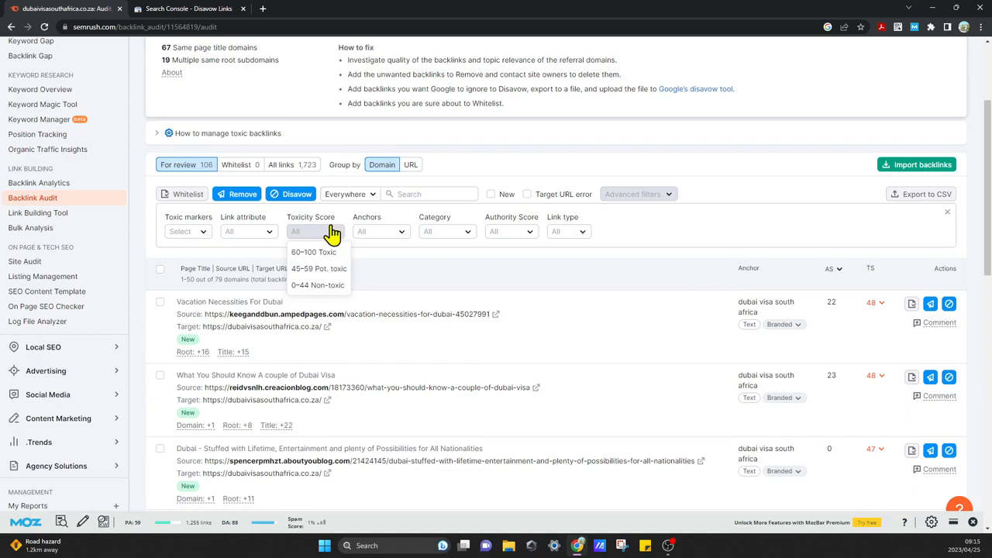
mouse_move(329, 248)
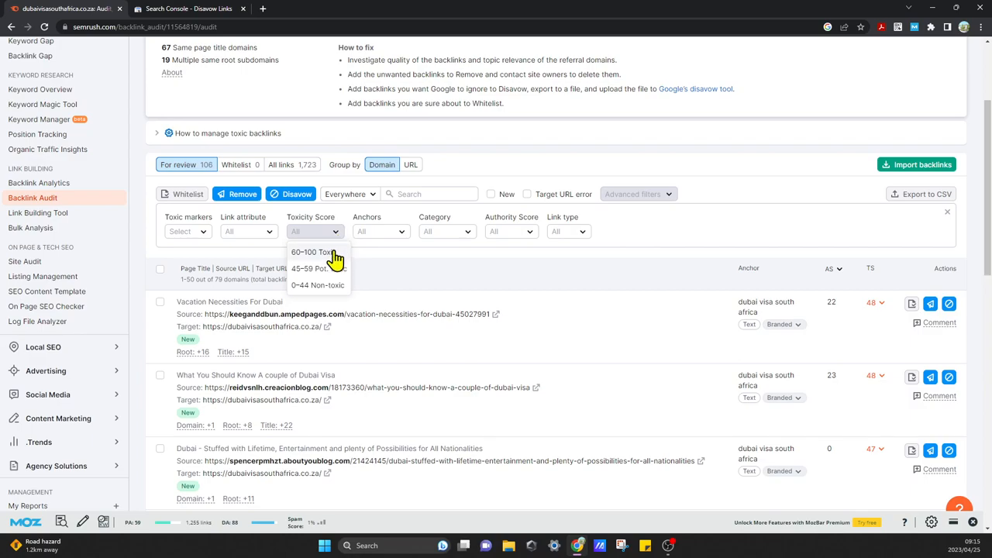
mouse_move(335, 260)
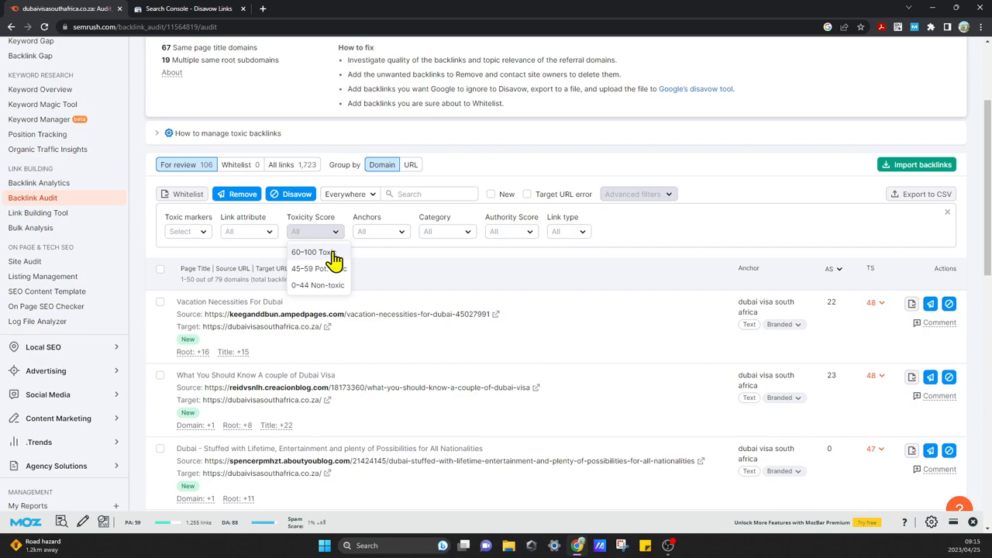
click(310, 251)
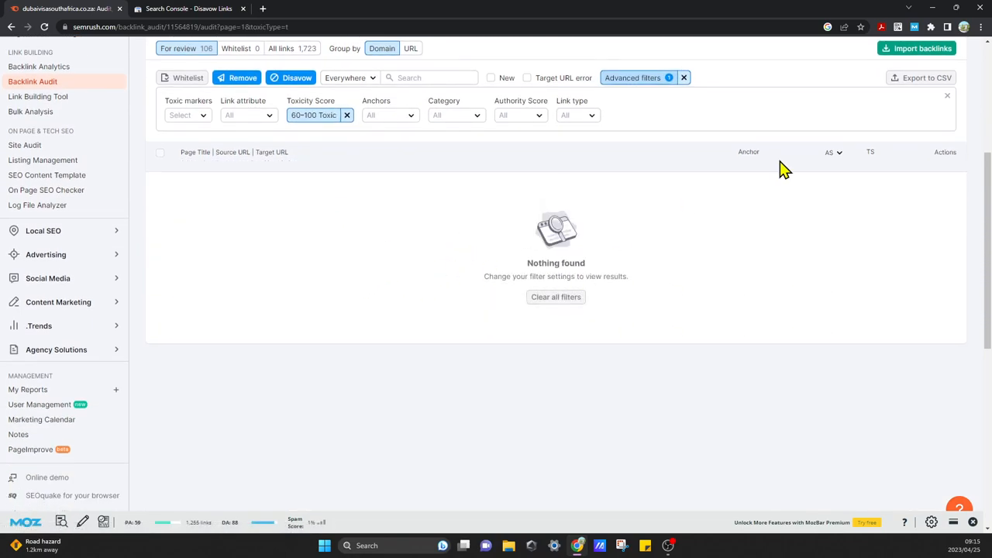
click(317, 115)
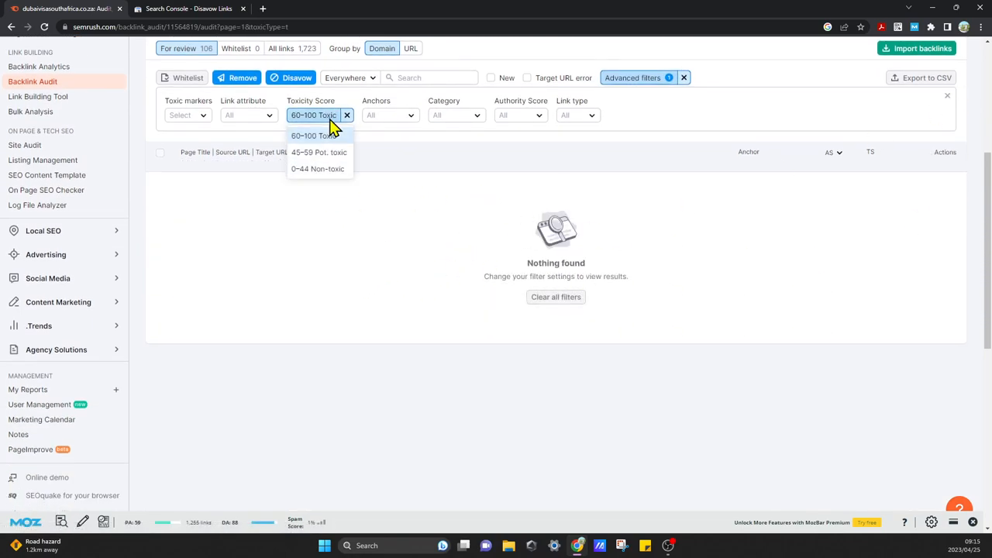
click(319, 152)
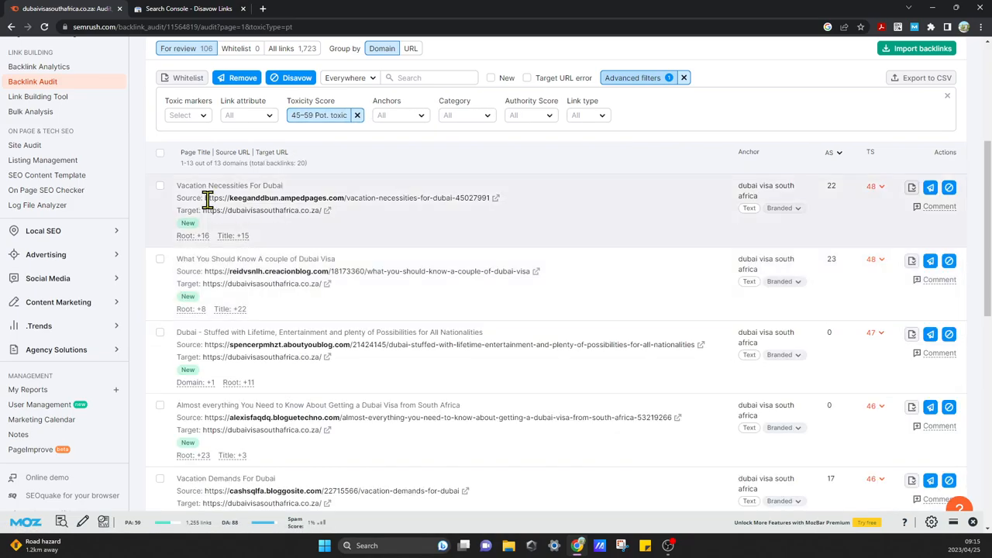
mouse_move(302, 378)
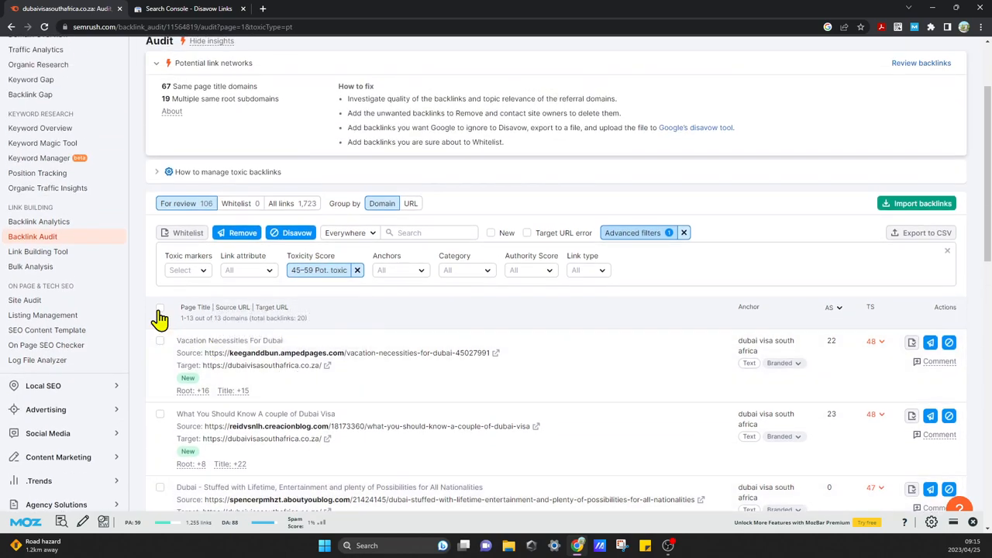
Move two pages of selected 45–59 domains to the Disavow list, leaving 3 in the filtered list.
click(159, 306)
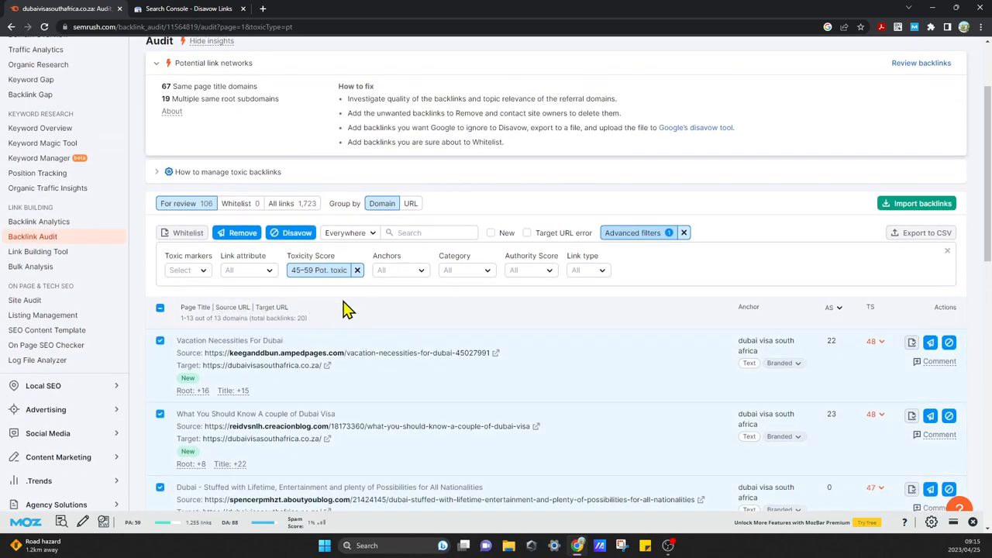
mouse_move(292, 232)
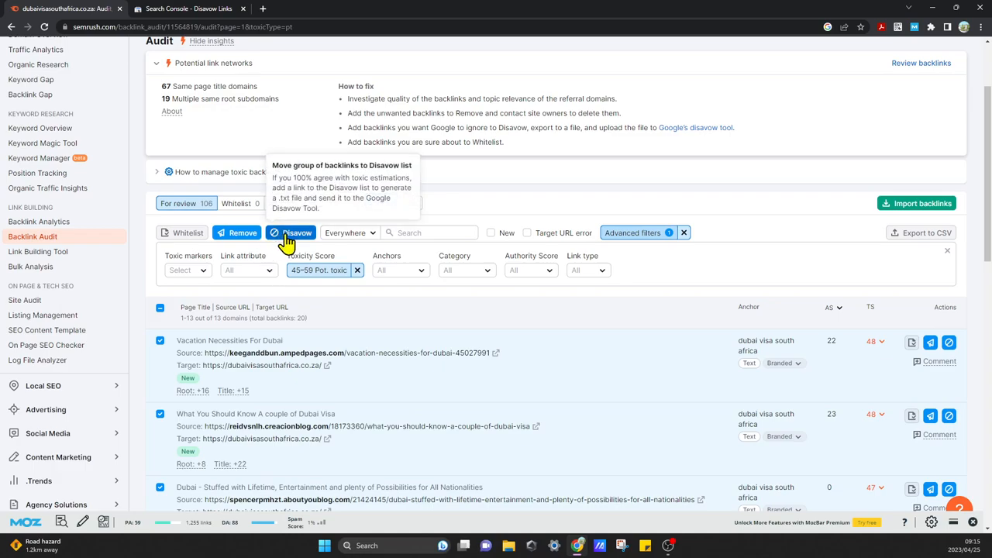
click(296, 233)
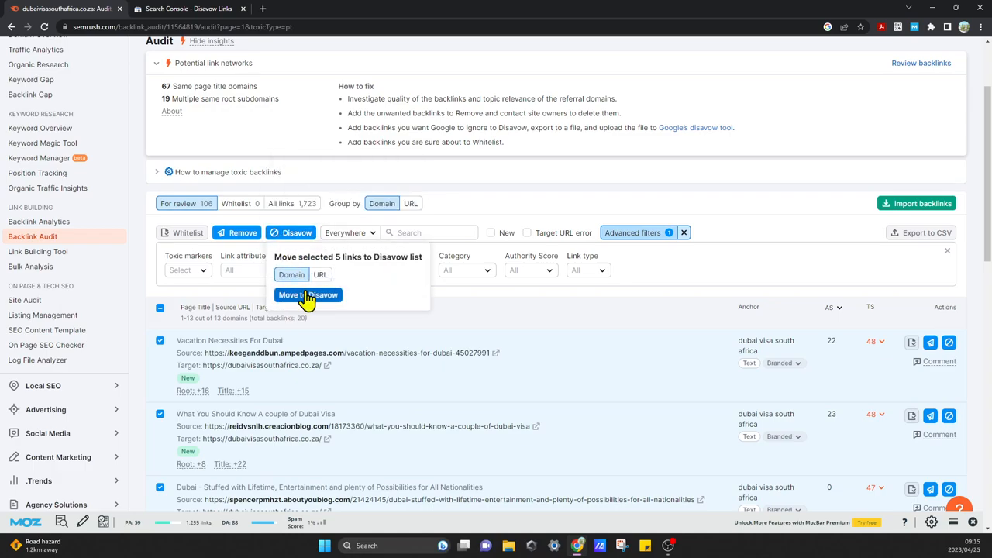
click(306, 295)
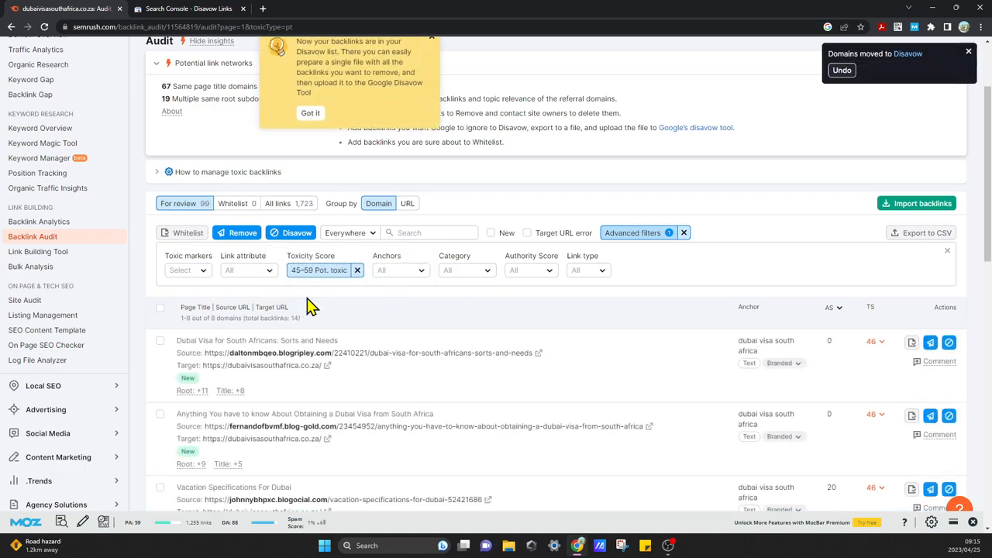
click(159, 307)
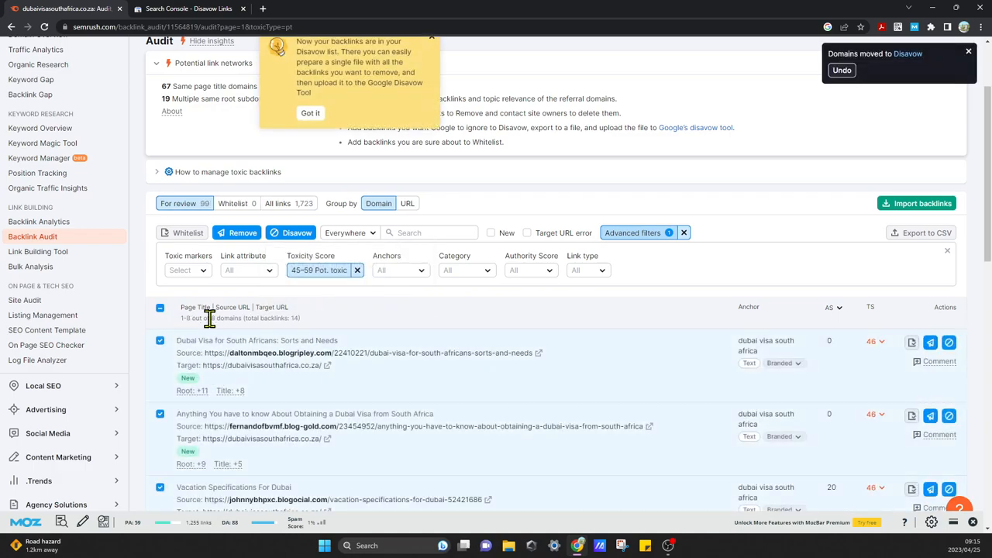
click(296, 232)
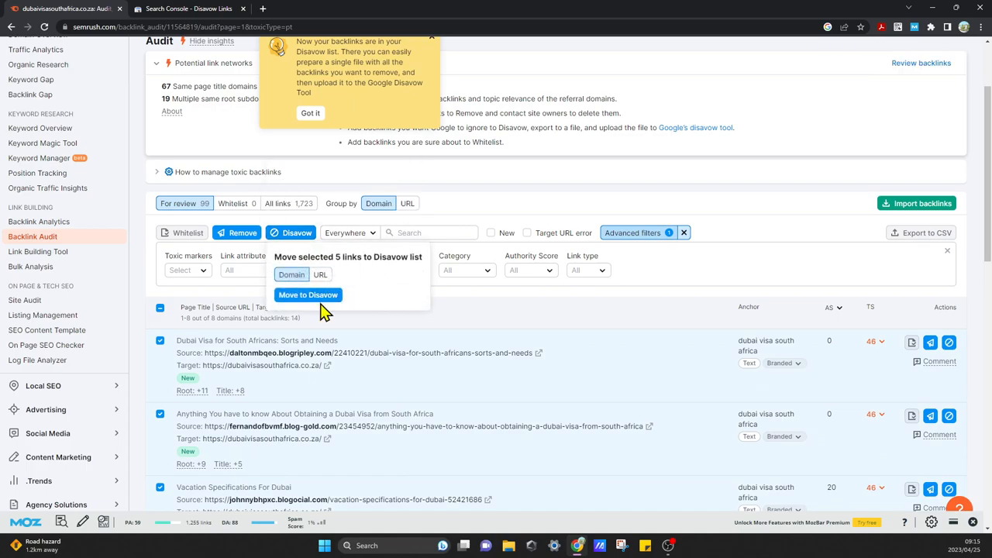
click(307, 295)
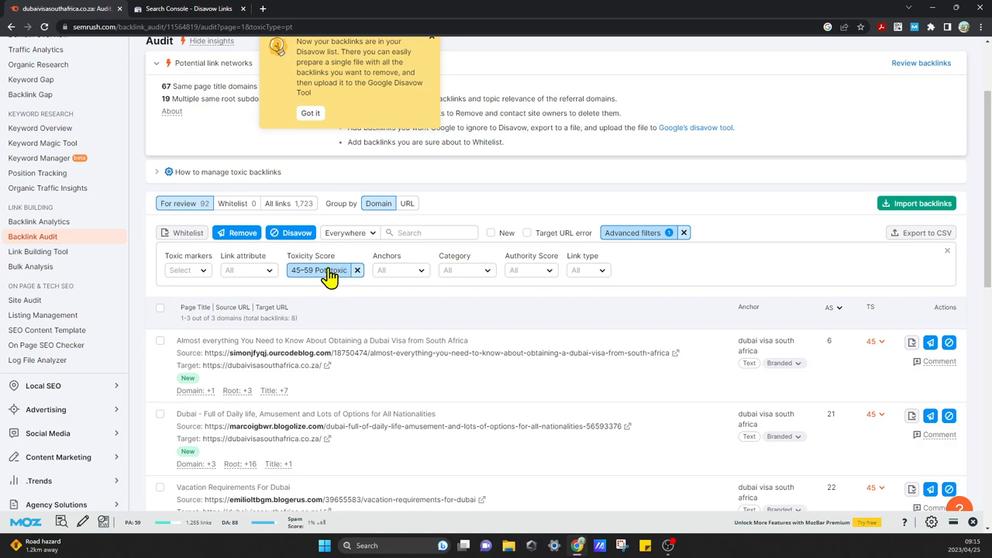
click(324, 270)
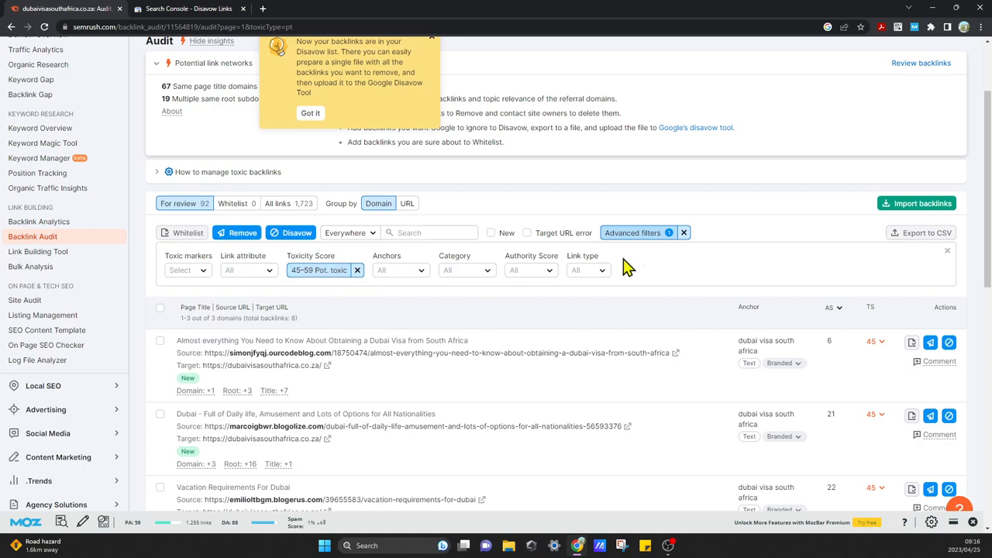
mouse_move(249, 282)
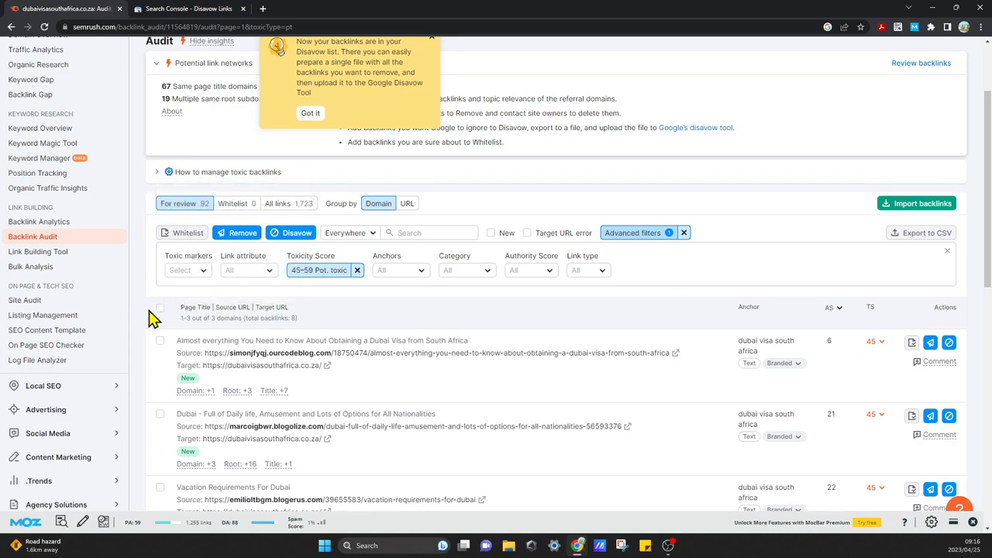
Move the remaining 3 filtered domains to Disavow, emptying the filtered review list.
click(159, 307)
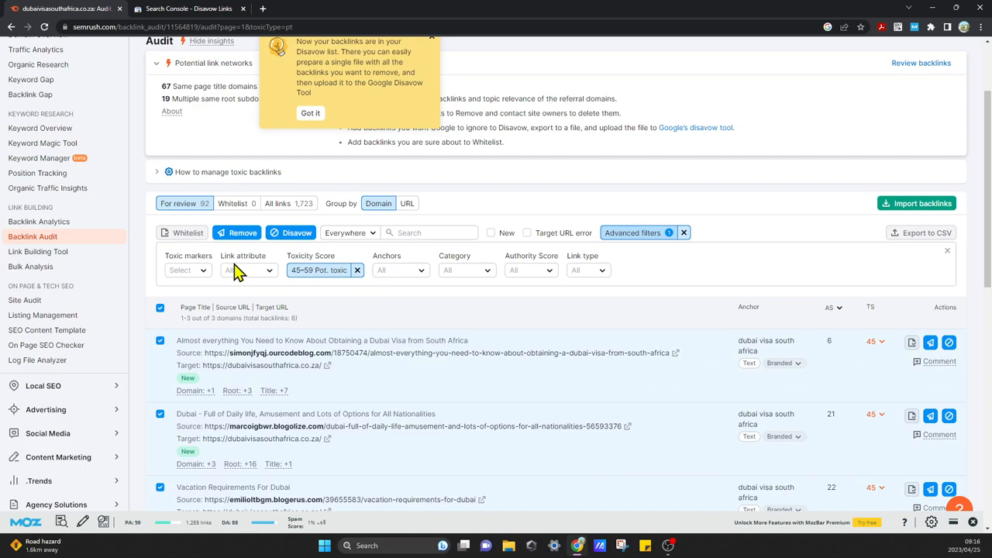
click(295, 232)
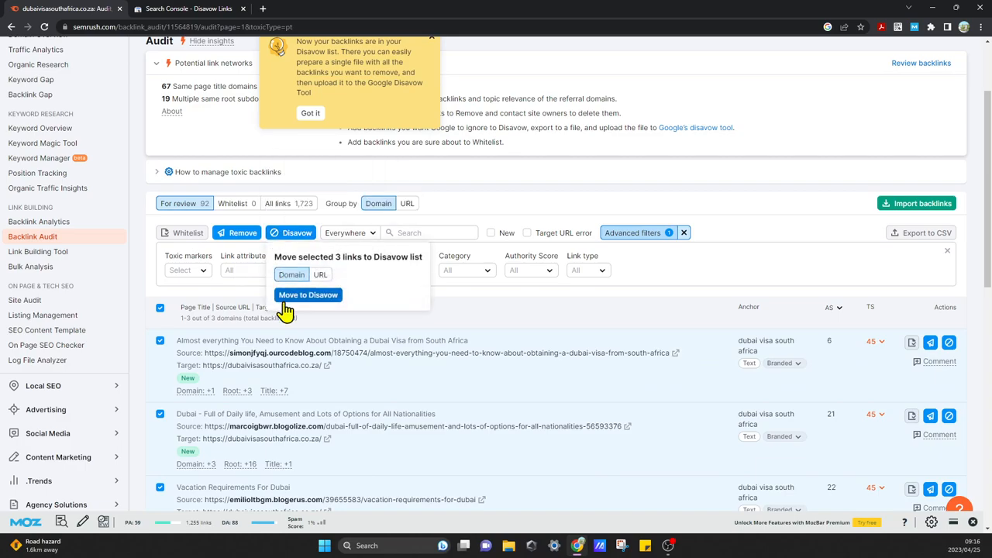
click(307, 295)
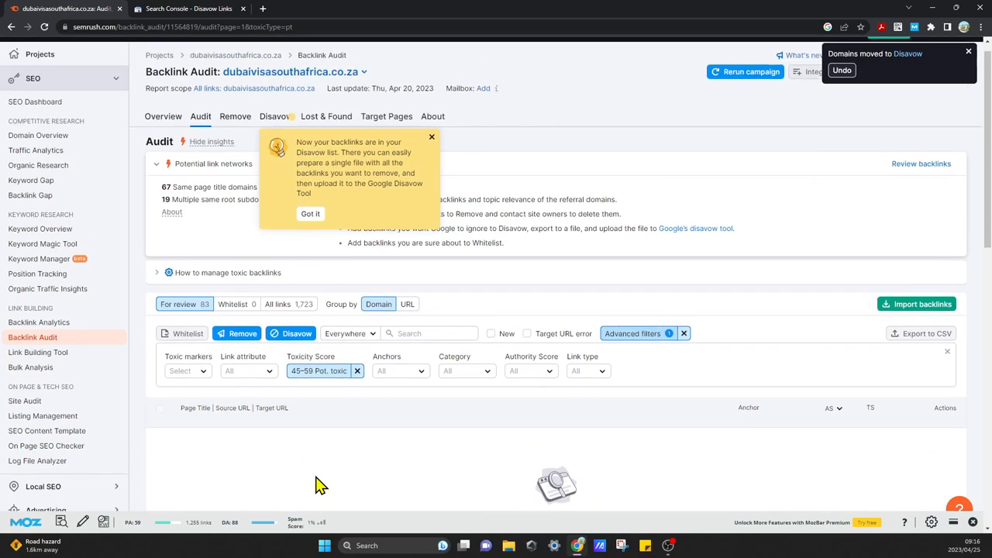
click(310, 214)
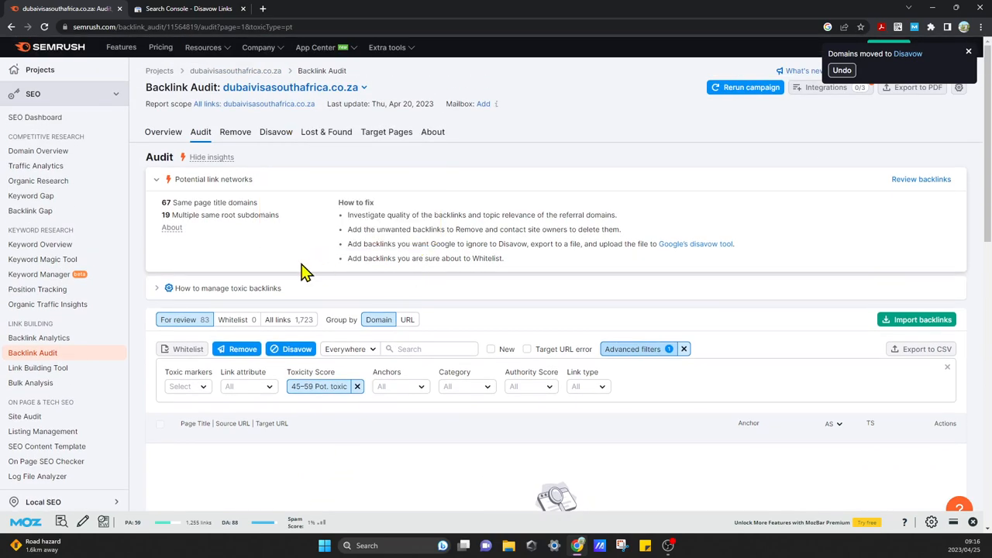
Show the Disavow list of 1,027 exported domains and scroll through it.
click(276, 130)
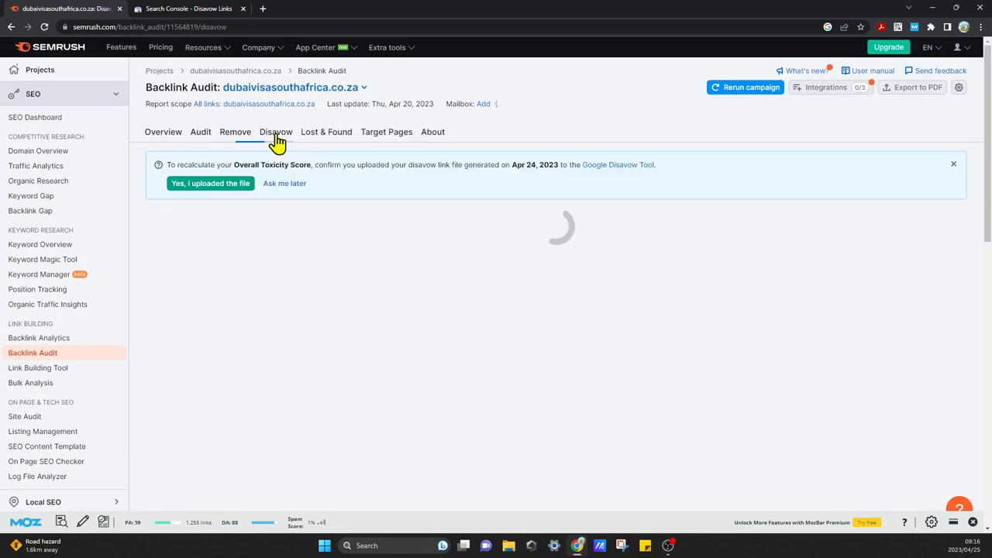
click(276, 132)
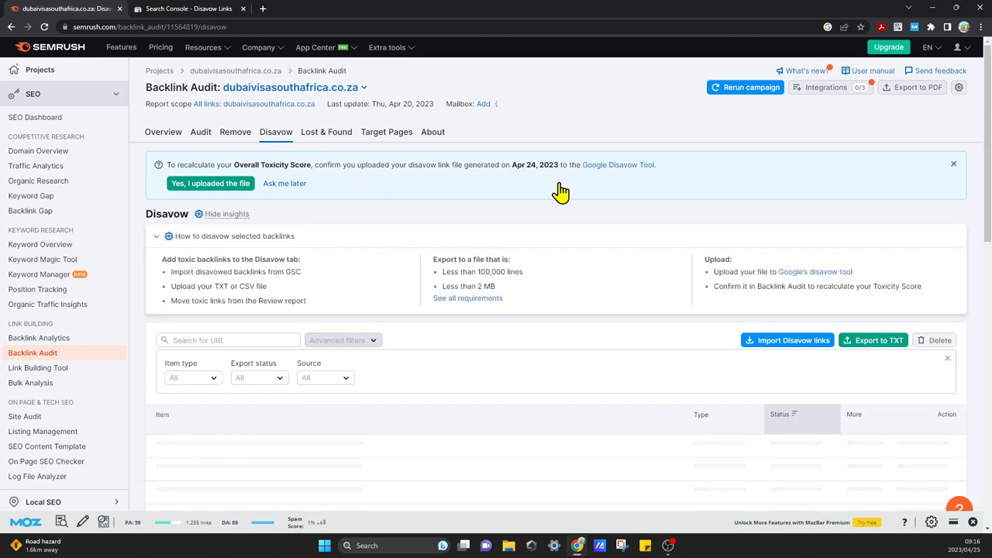
scroll(down, 3)
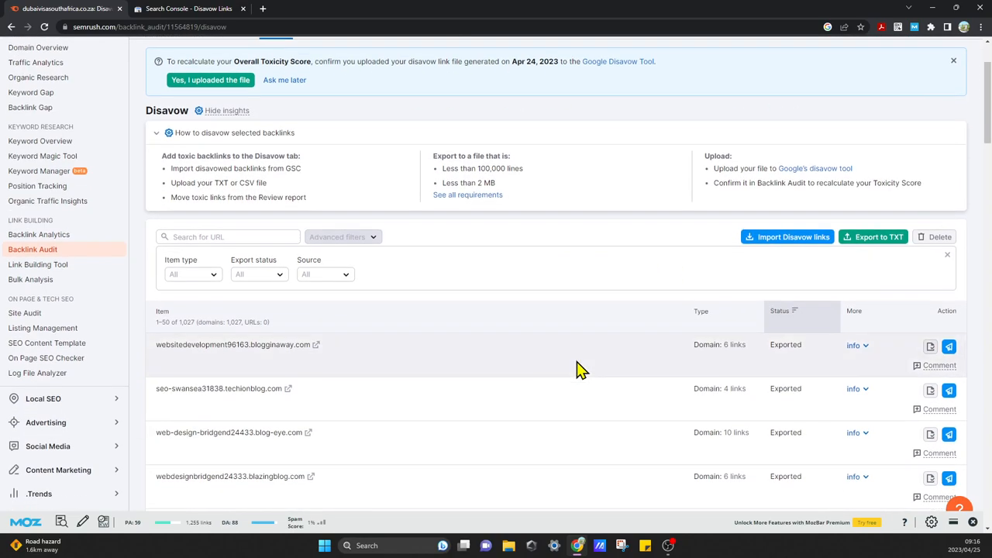
mouse_move(379, 384)
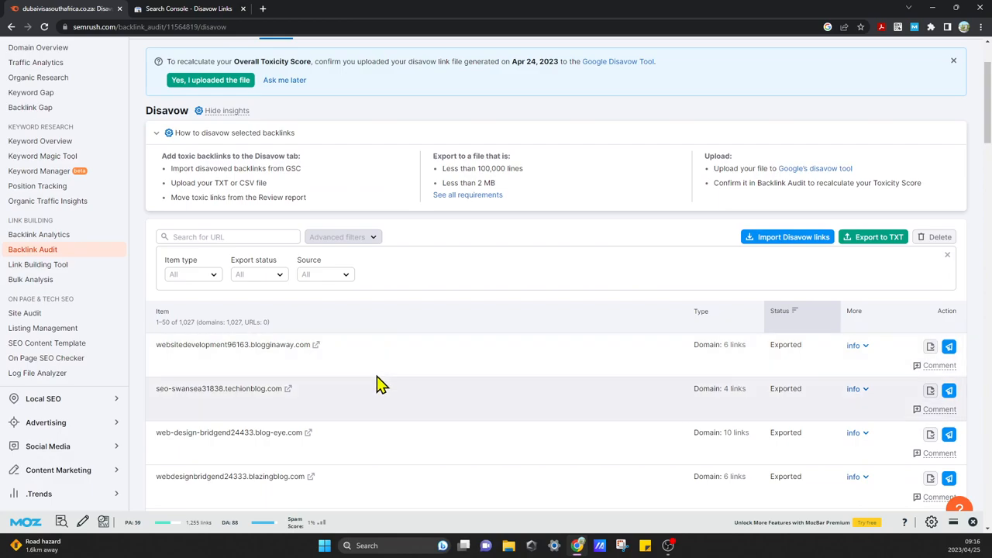
scroll(down, 3)
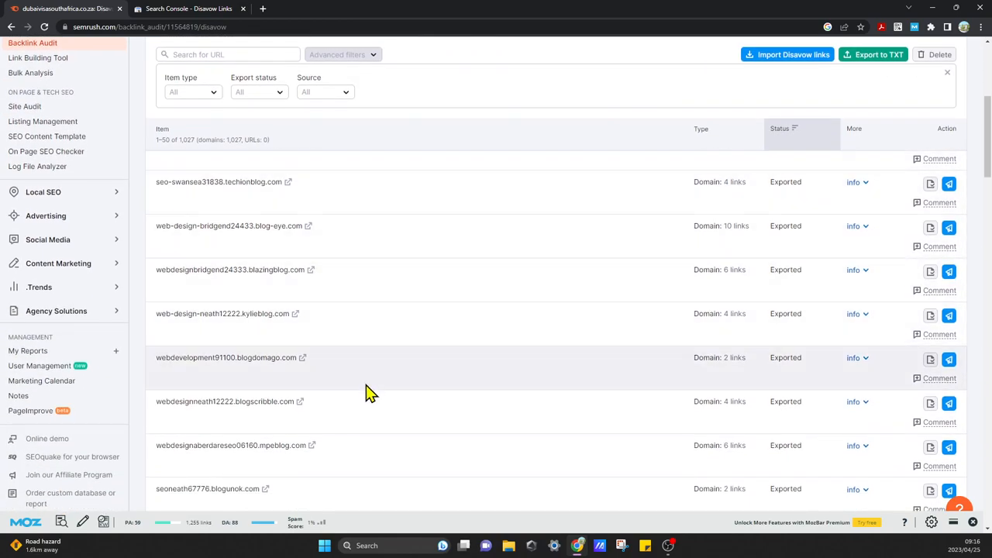
scroll(down, 3)
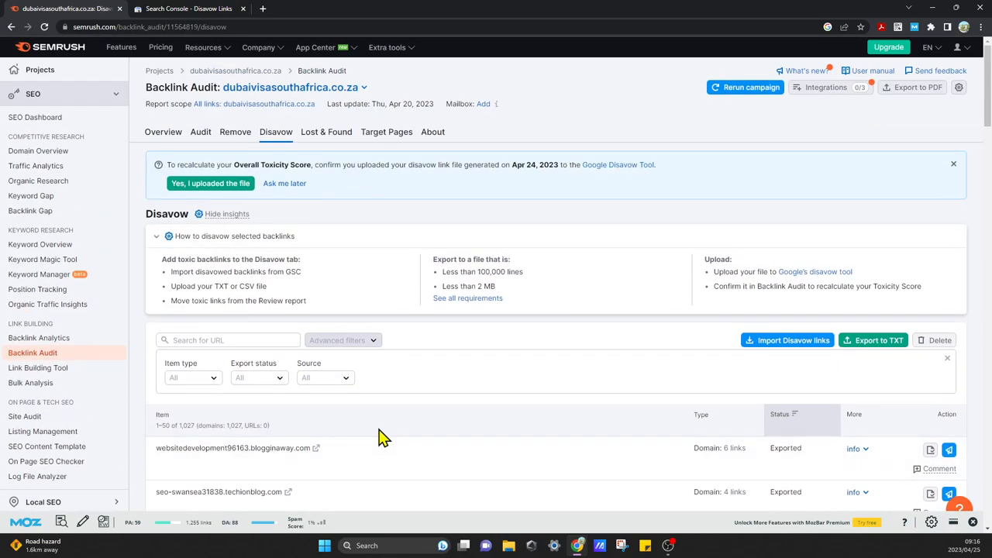
mouse_move(235, 449)
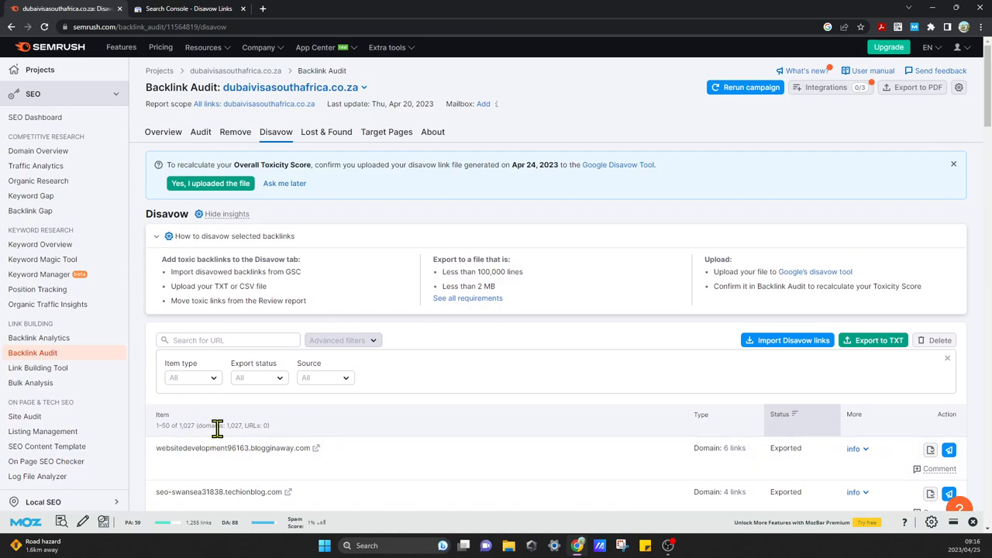
mouse_move(242, 446)
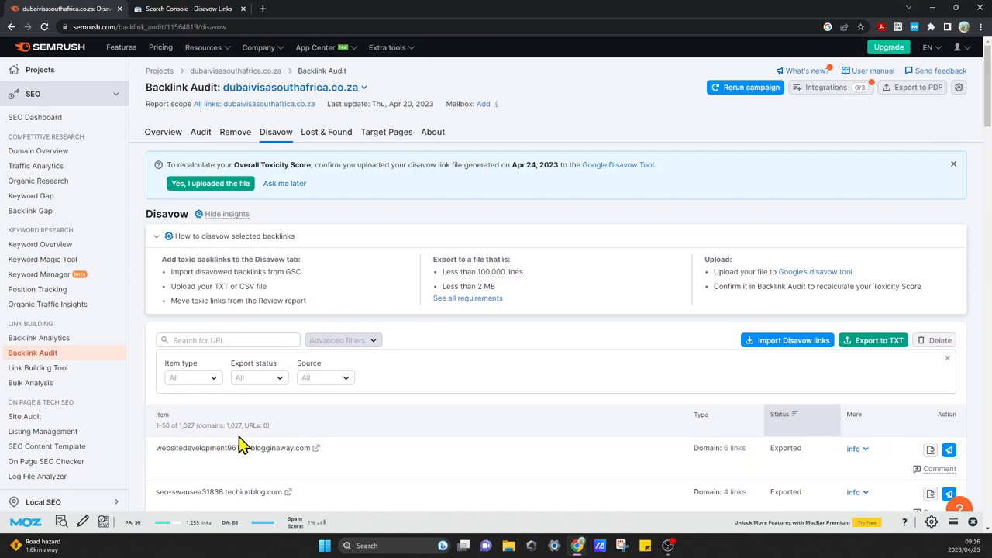
mouse_move(192, 273)
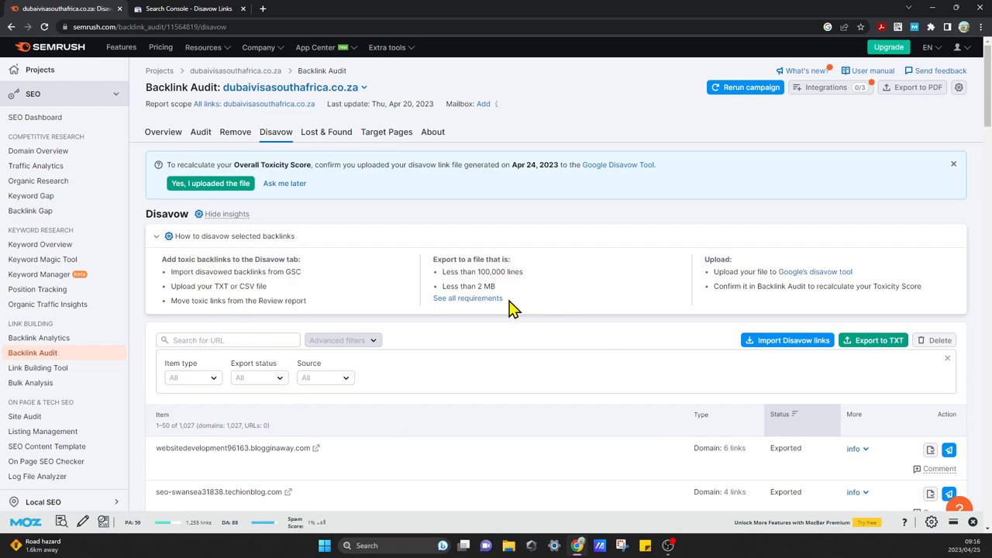
mouse_move(731, 372)
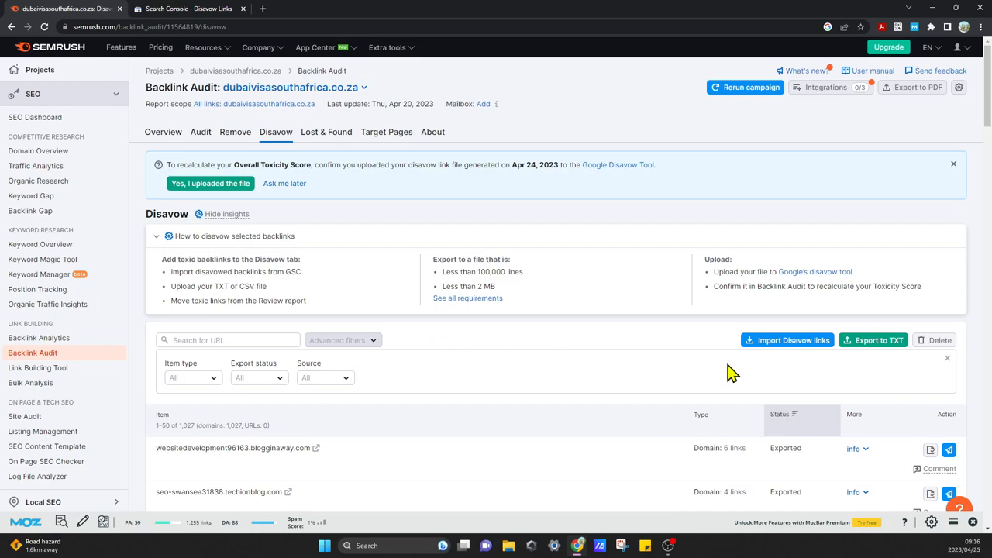
mouse_move(874, 341)
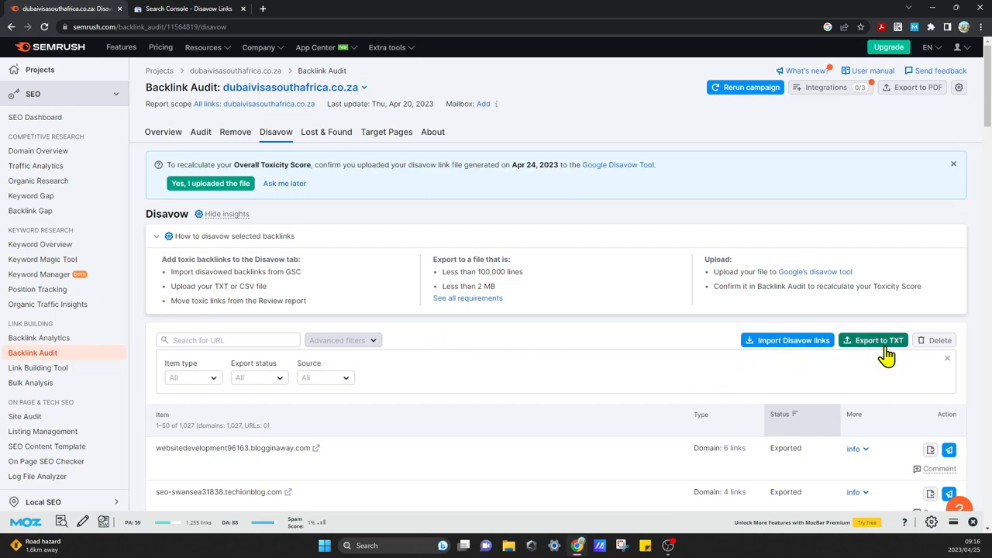
mouse_move(442, 344)
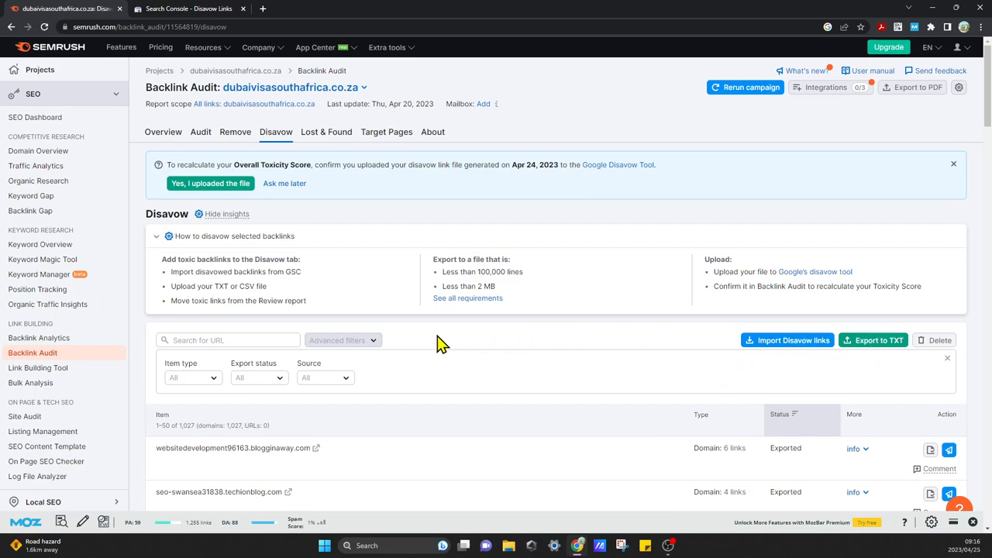
Check Search Console's disavow tool shows no links disavowed for dubaivisasouthafrica.co.za, then return to Semrush.
click(189, 9)
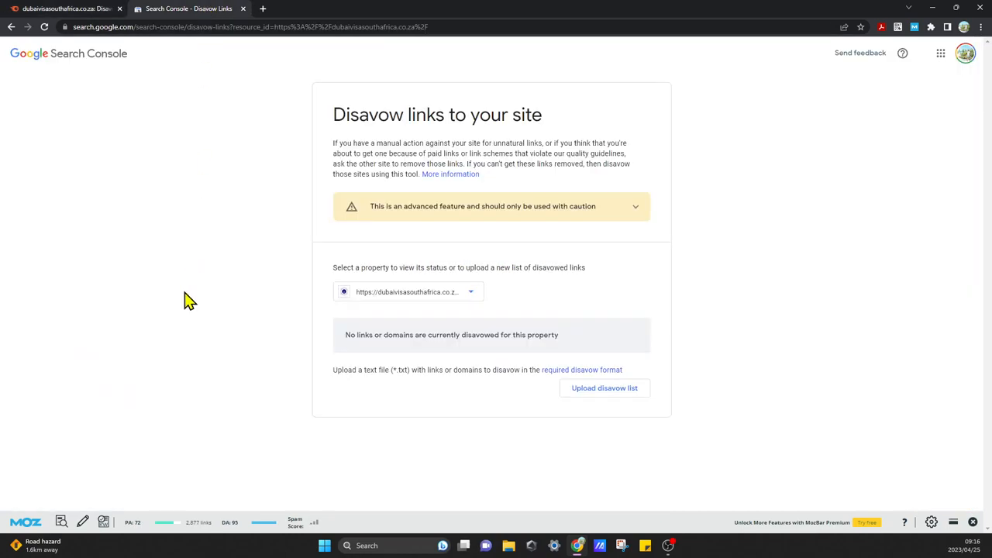
mouse_move(192, 293)
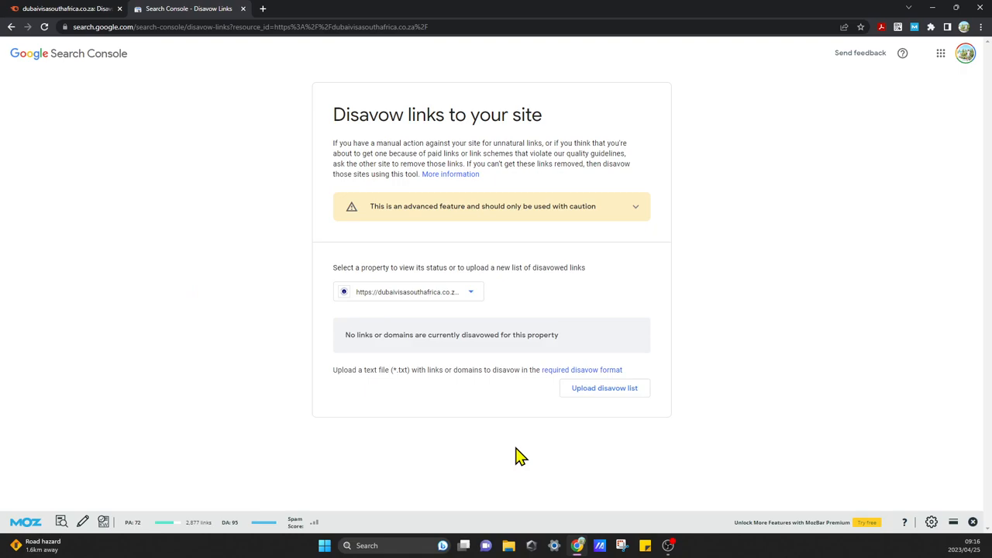
mouse_move(127, 350)
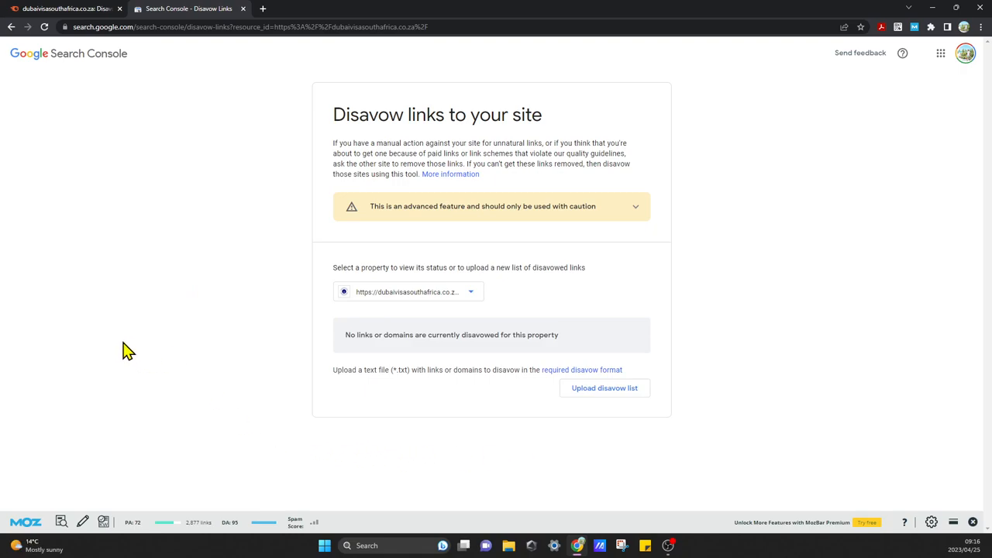
mouse_move(302, 472)
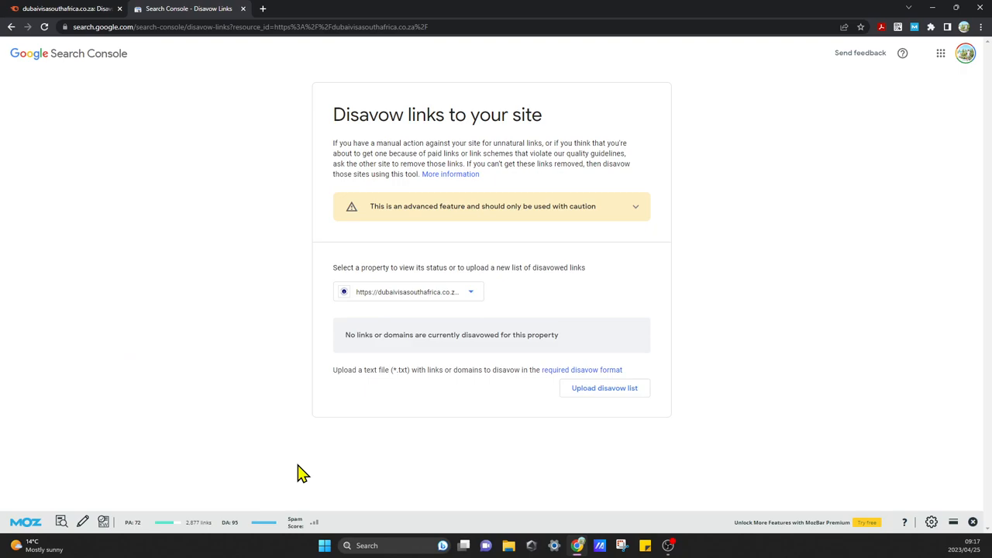
mouse_move(282, 440)
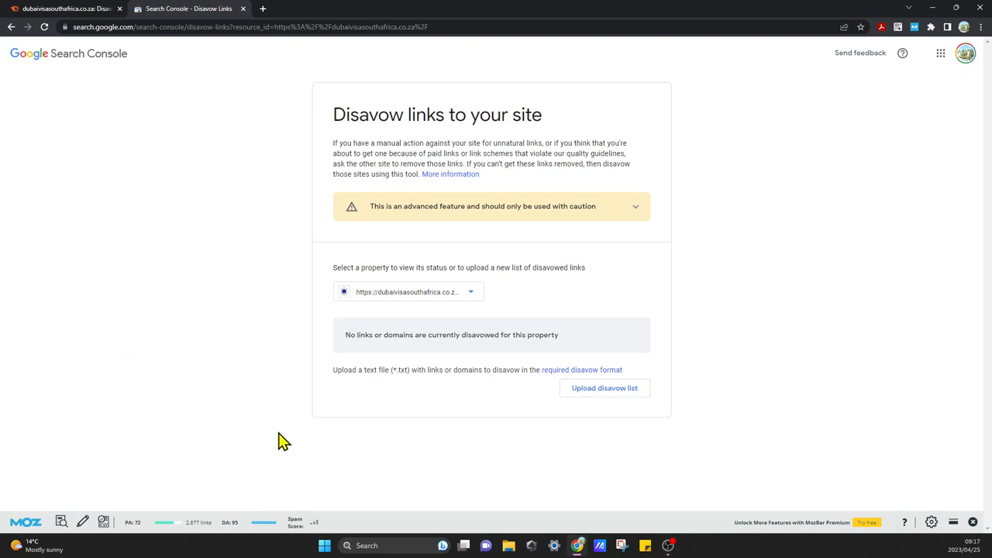
mouse_move(713, 390)
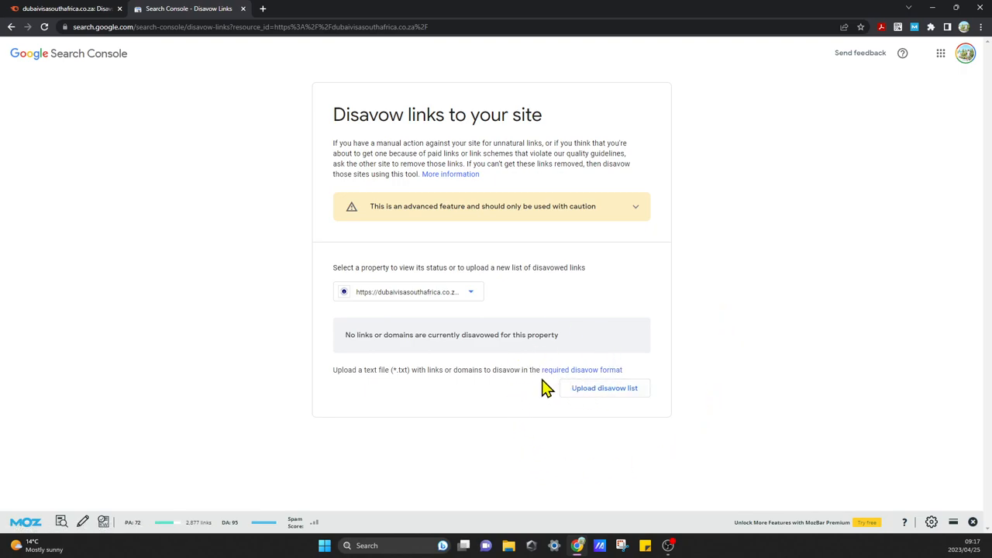
mouse_move(542, 353)
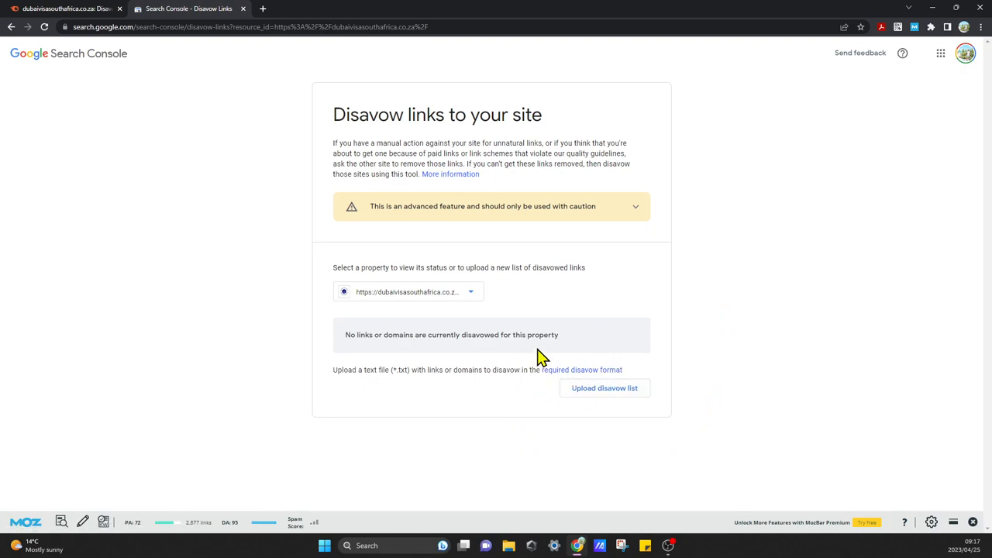
click(65, 10)
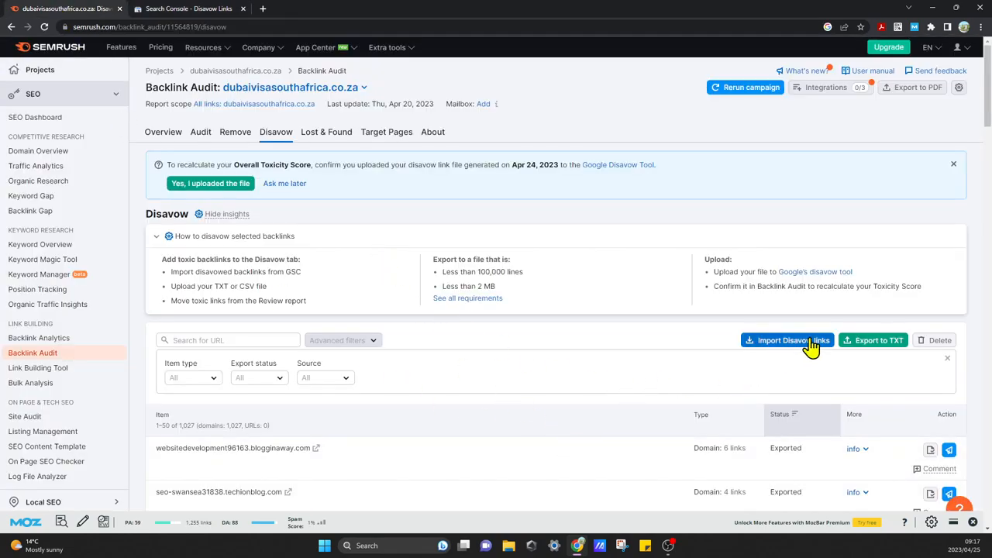
mouse_move(567, 374)
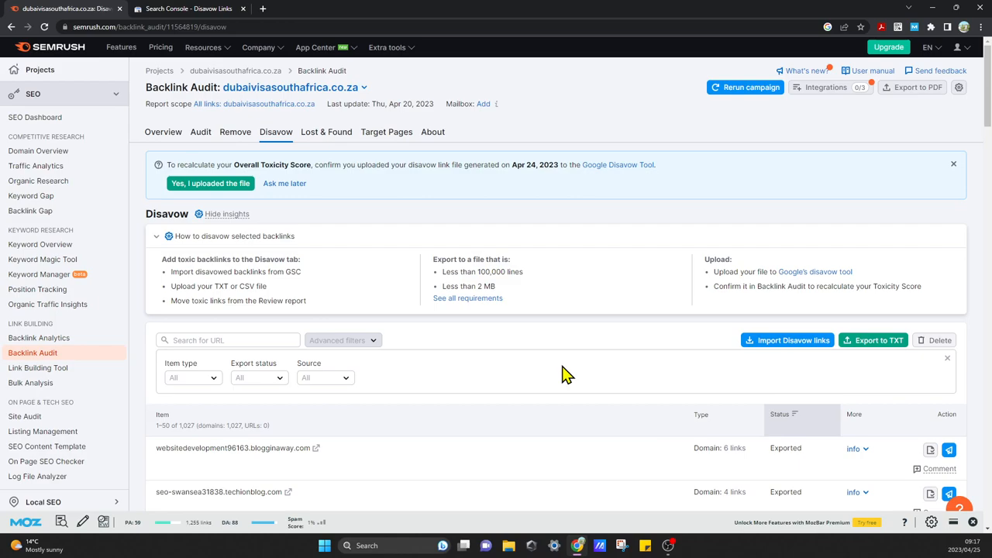
mouse_move(649, 412)
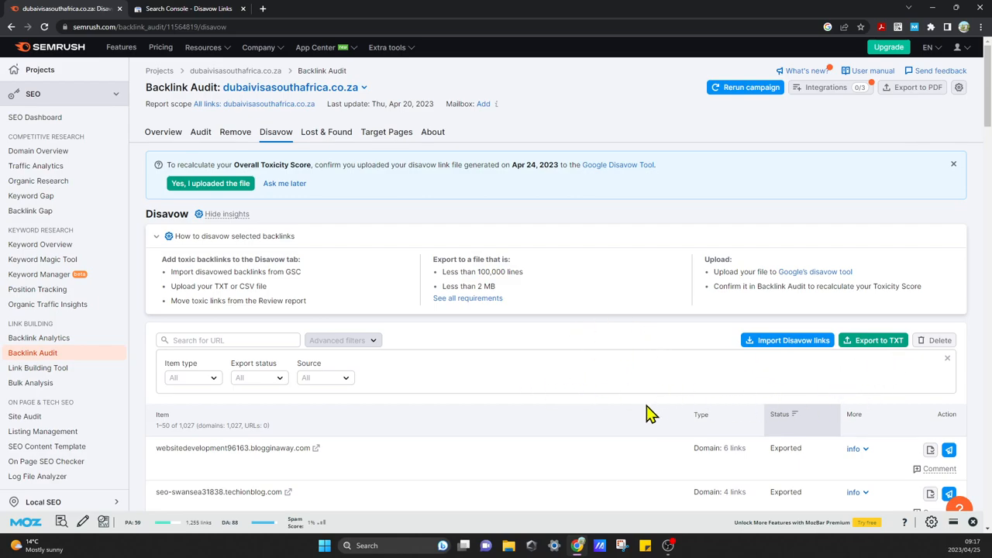
mouse_move(561, 390)
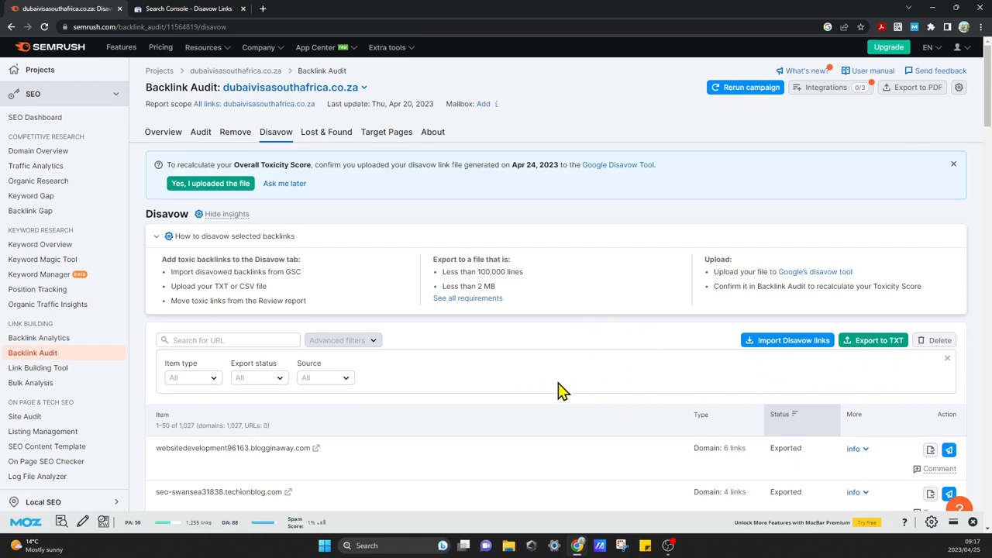
mouse_move(499, 376)
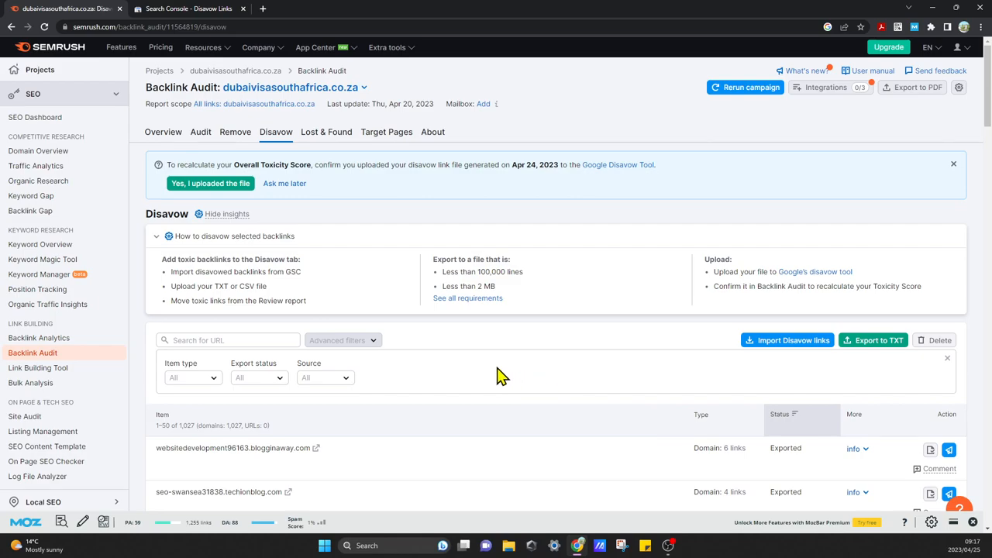
mouse_move(493, 384)
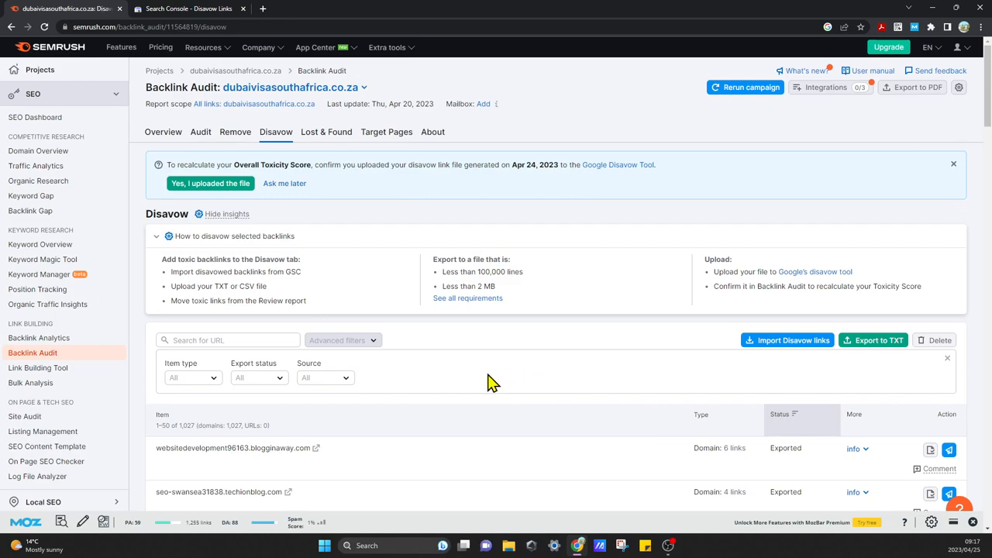
mouse_move(874, 341)
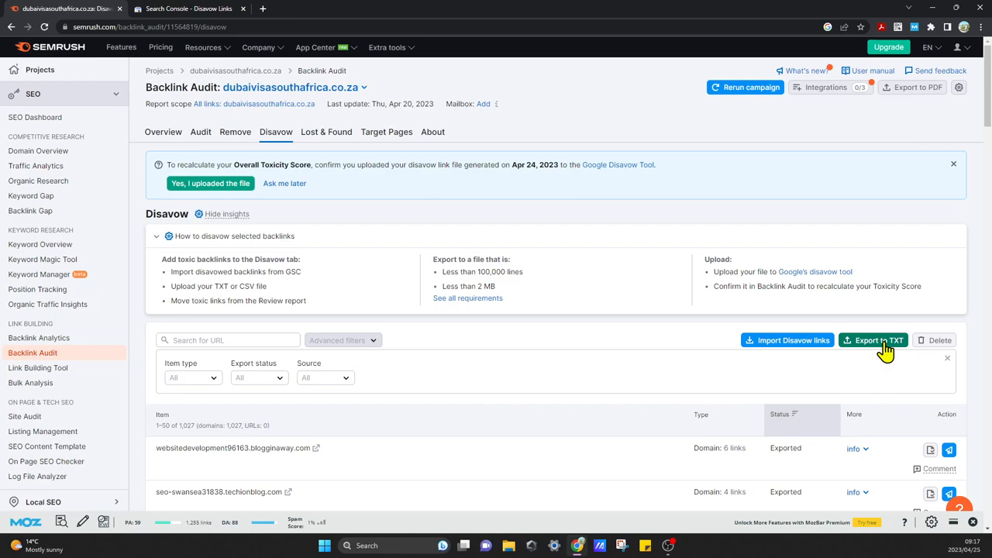
Export the 1,027-domain Disavow list to a TXT file for download.
click(874, 340)
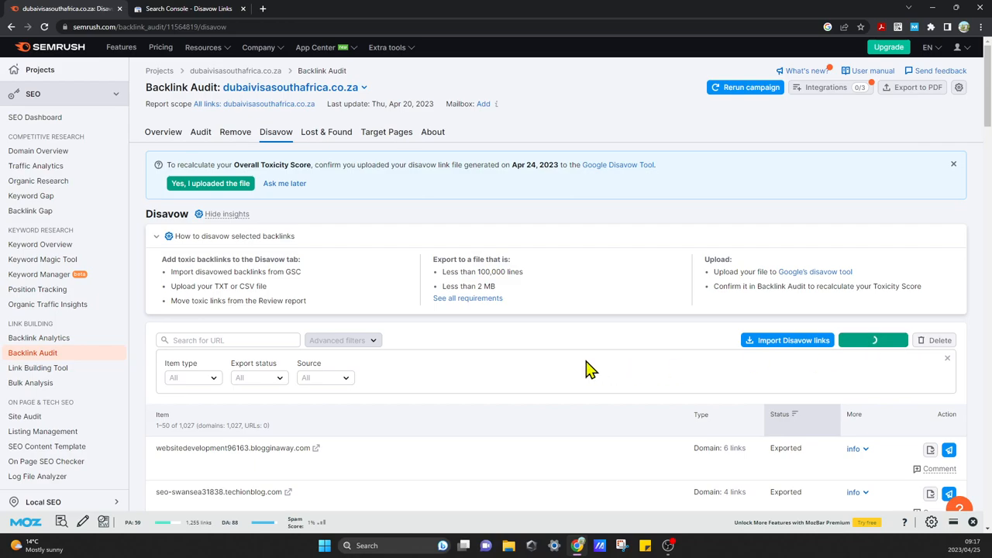
click(874, 341)
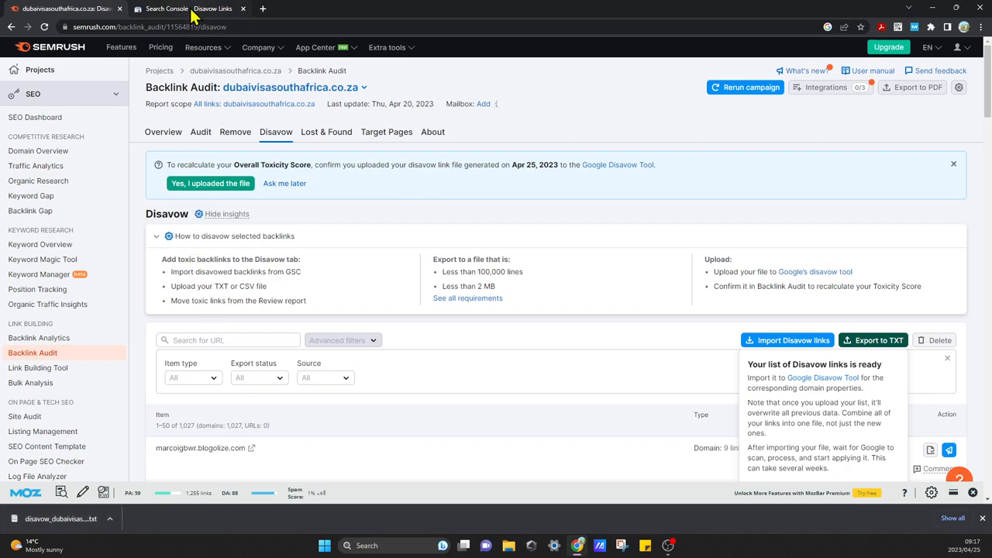
click(186, 9)
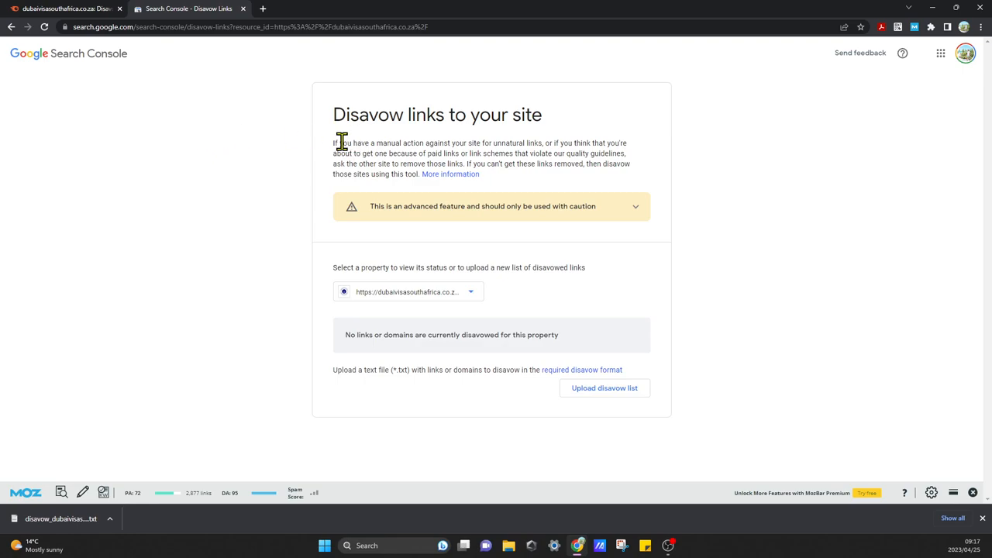
mouse_move(251, 245)
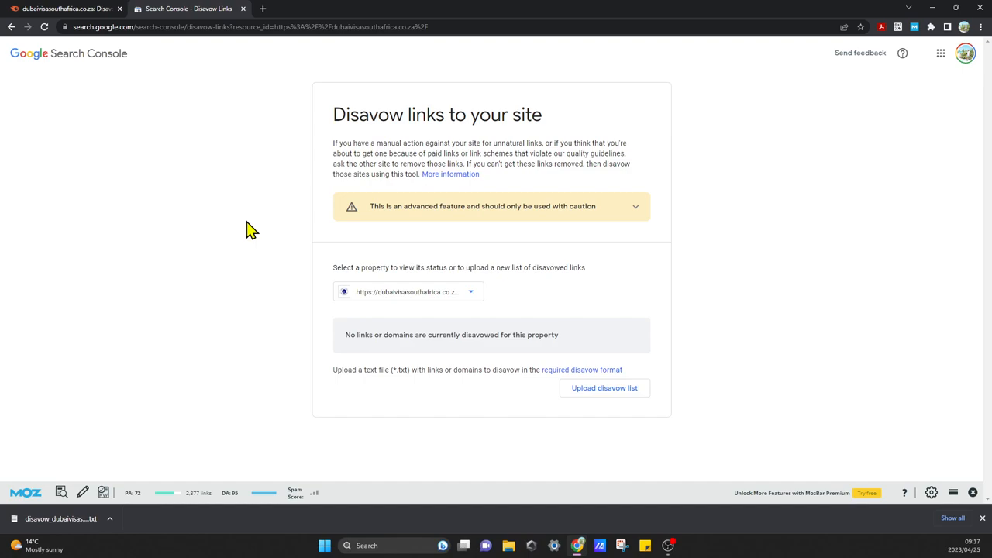
mouse_move(234, 262)
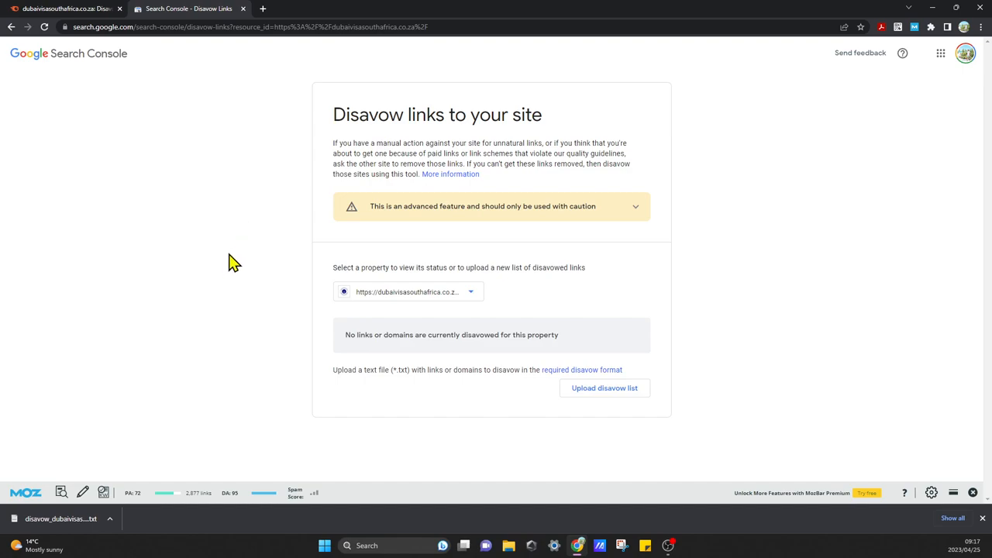
mouse_move(225, 268)
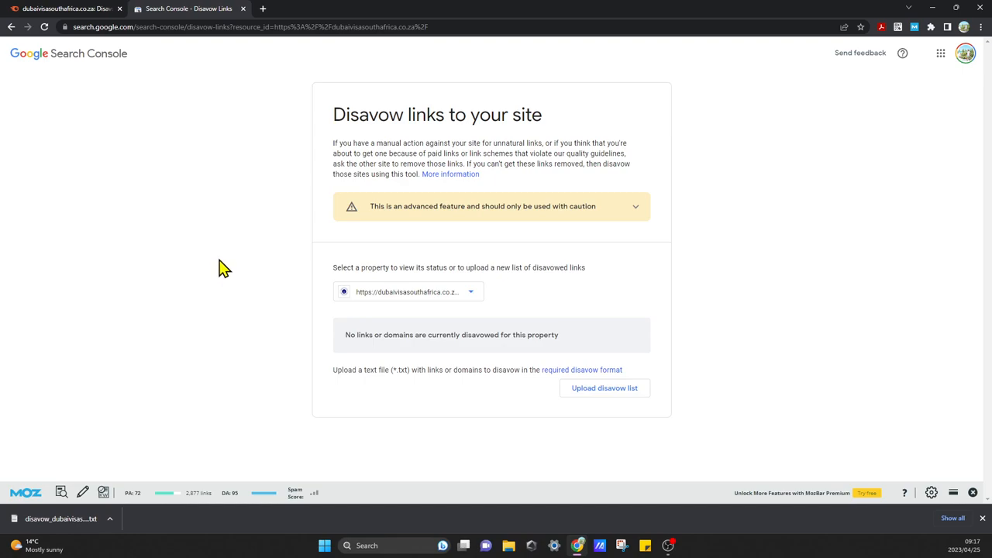
mouse_move(171, 388)
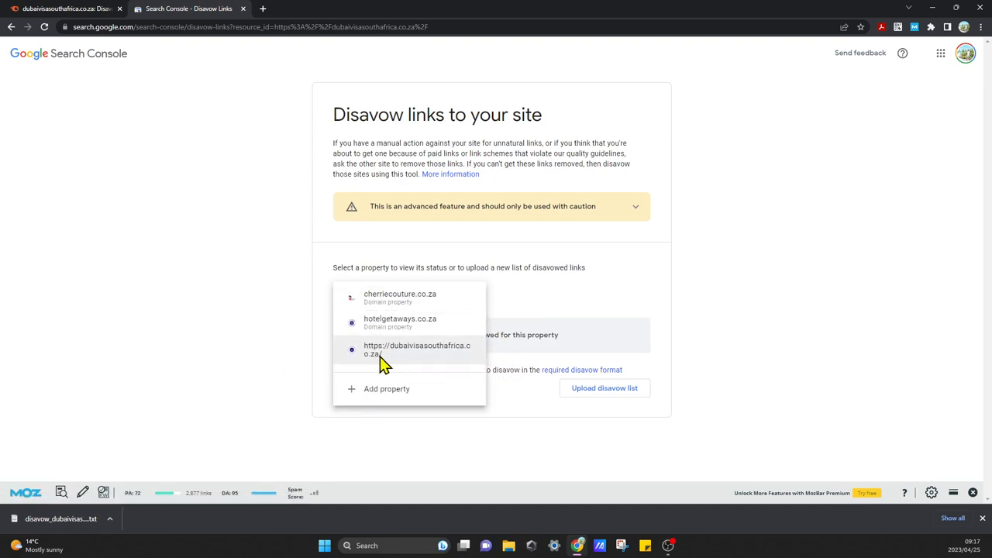
mouse_move(433, 365)
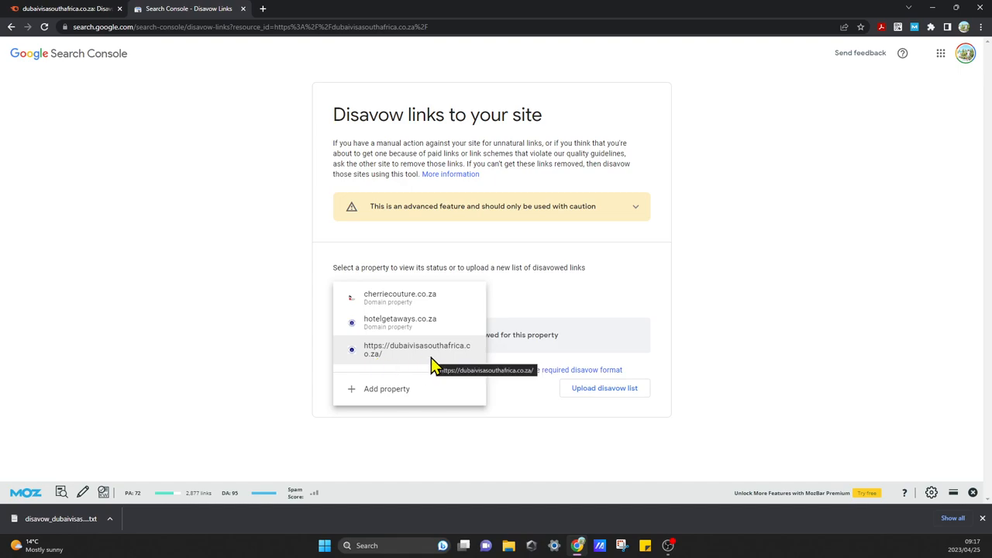
mouse_move(431, 334)
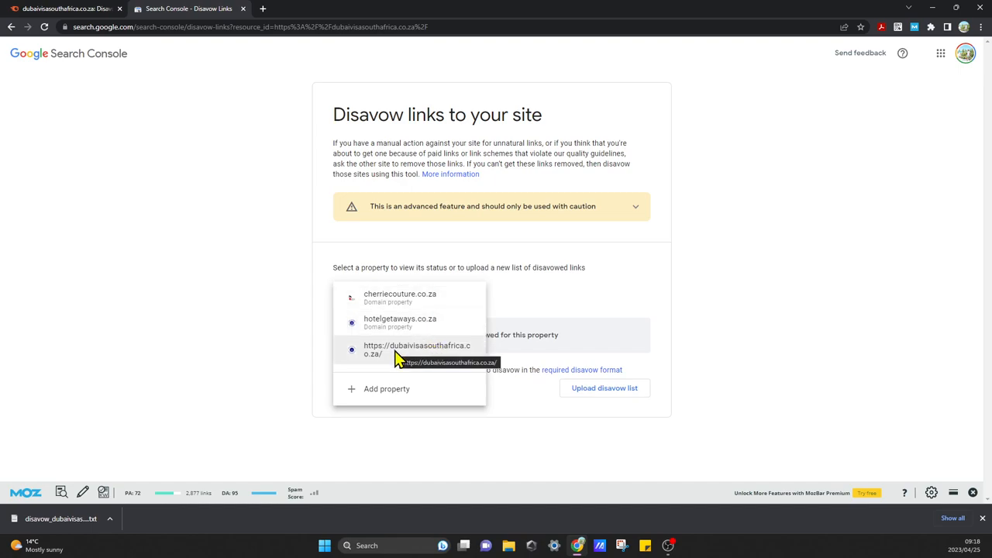
mouse_move(365, 384)
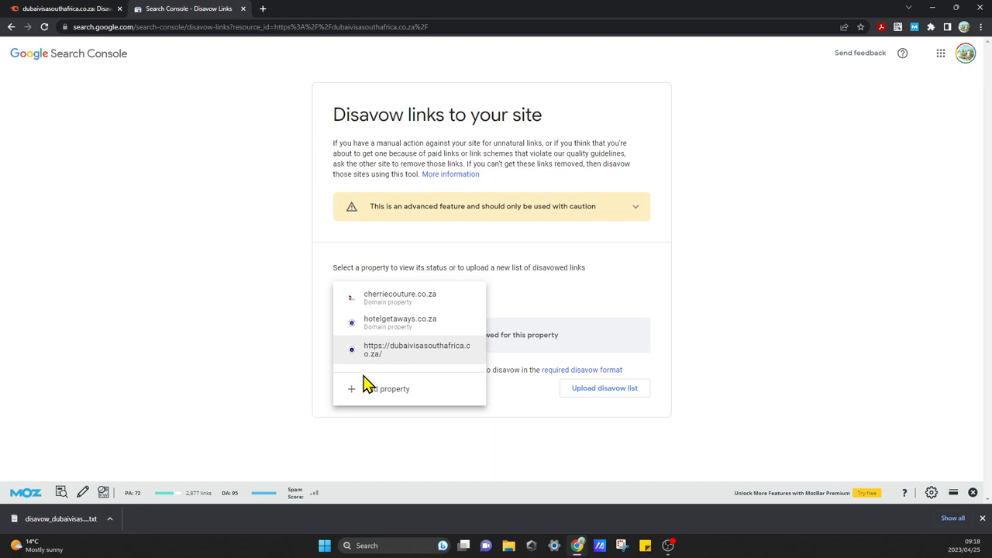
mouse_move(387, 356)
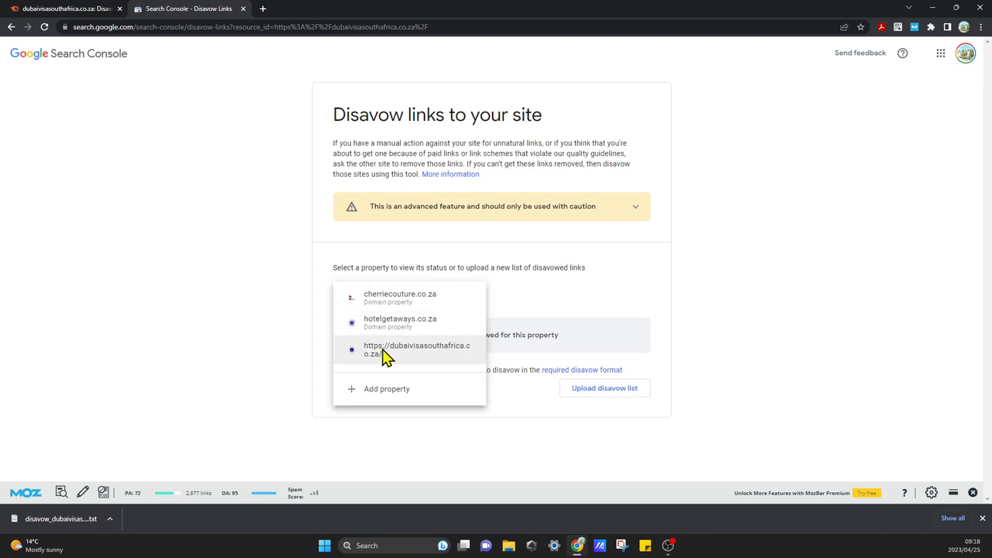
mouse_move(437, 360)
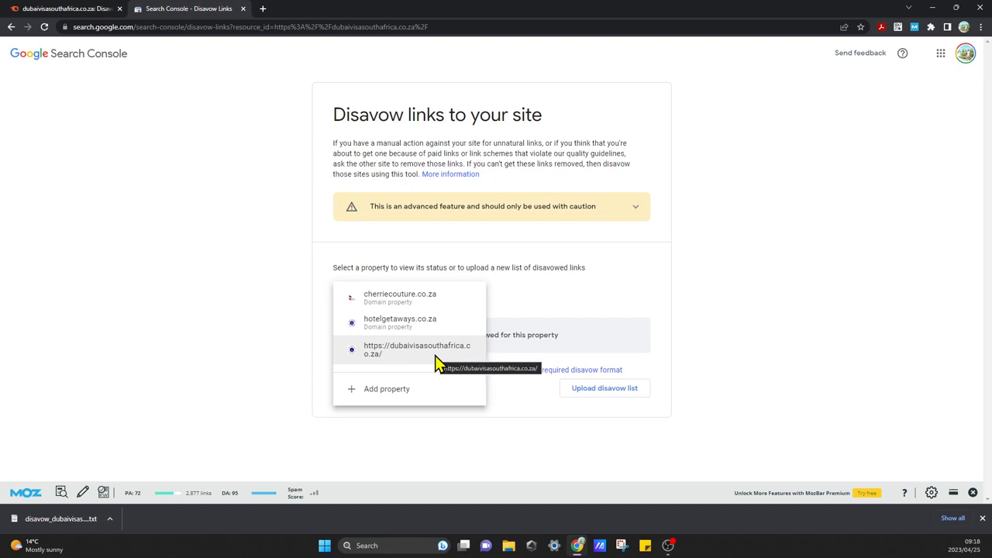
mouse_move(406, 359)
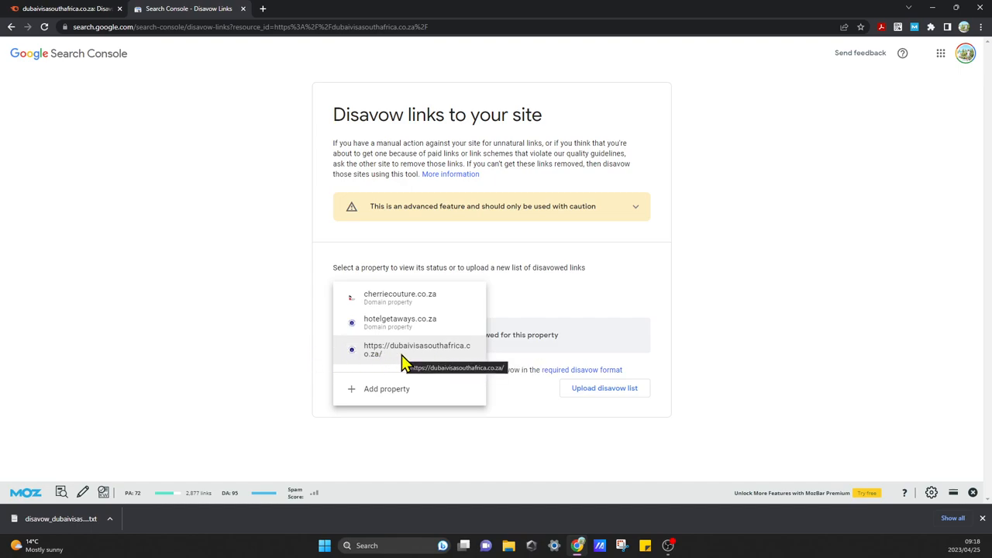
click(415, 350)
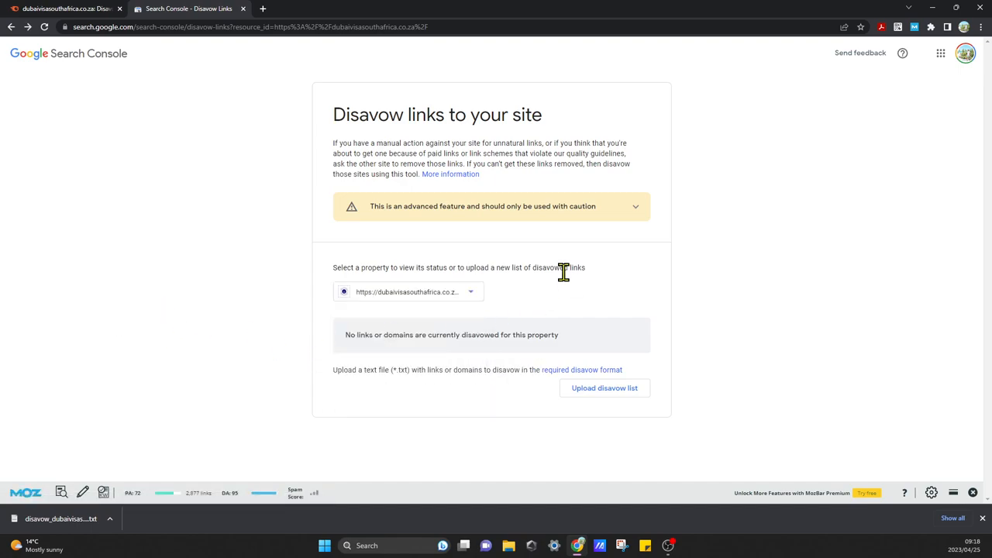
mouse_move(431, 478)
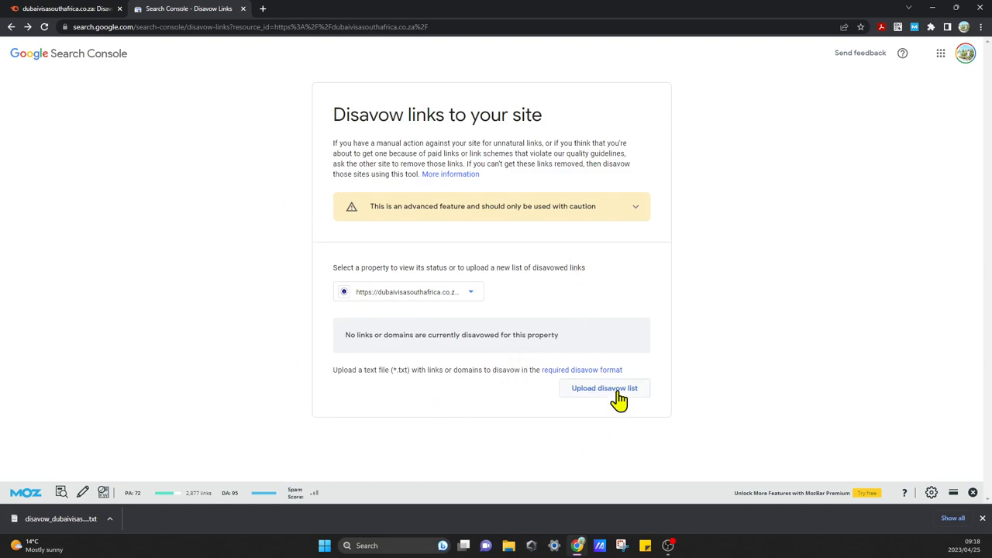
click(604, 387)
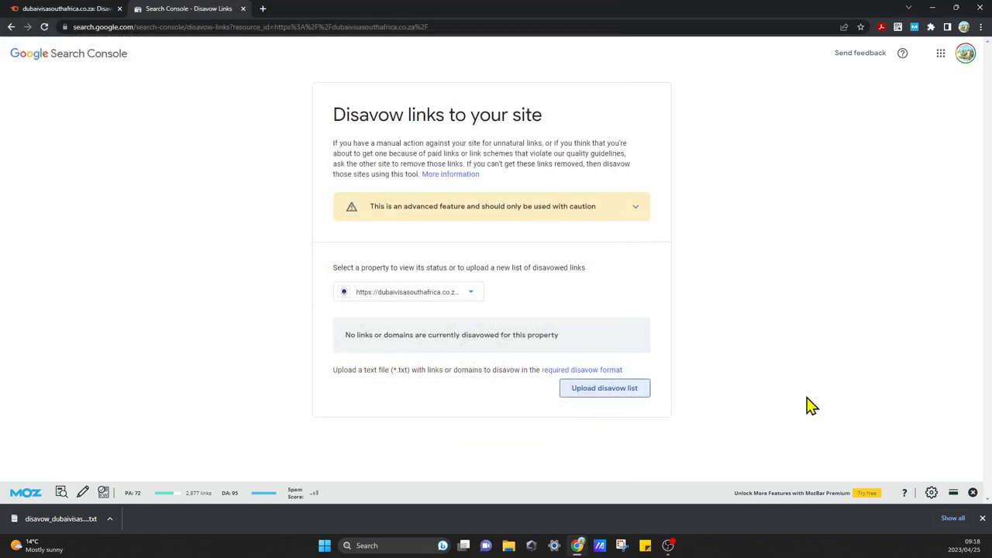
click(604, 388)
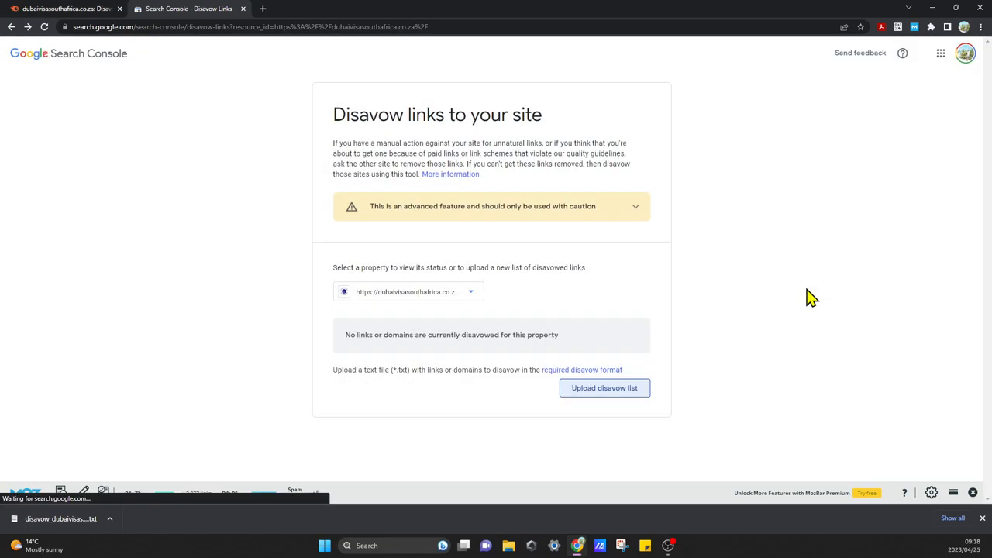
click(604, 387)
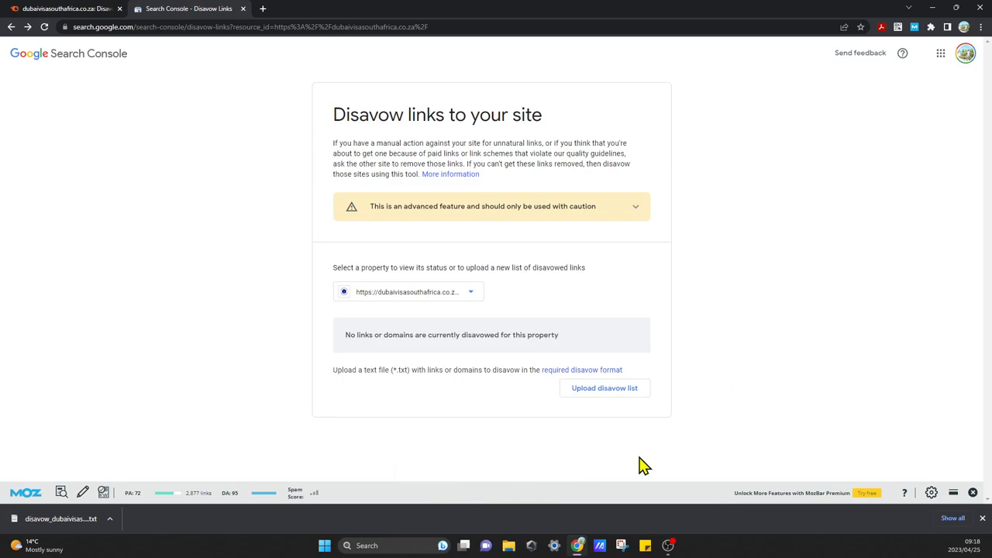
mouse_move(636, 468)
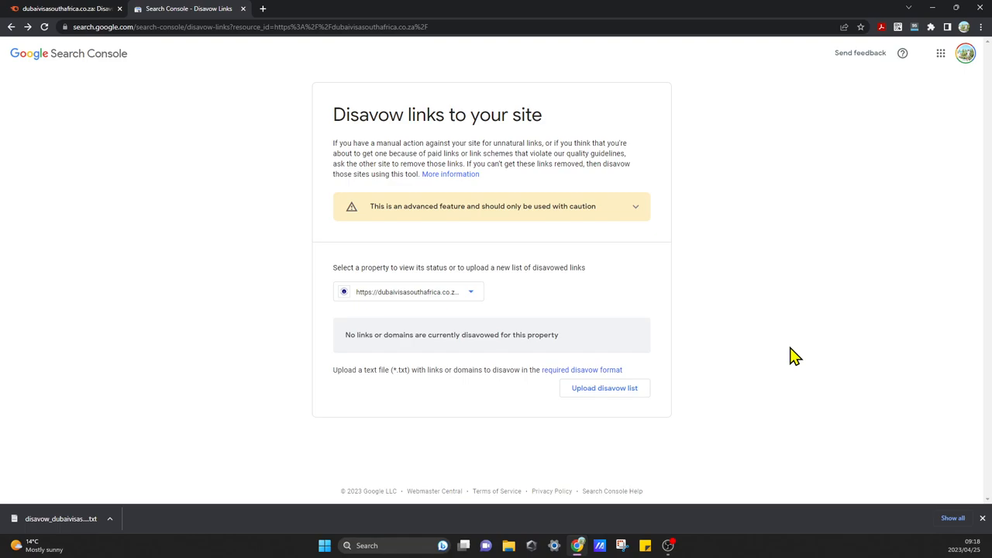
mouse_move(372, 370)
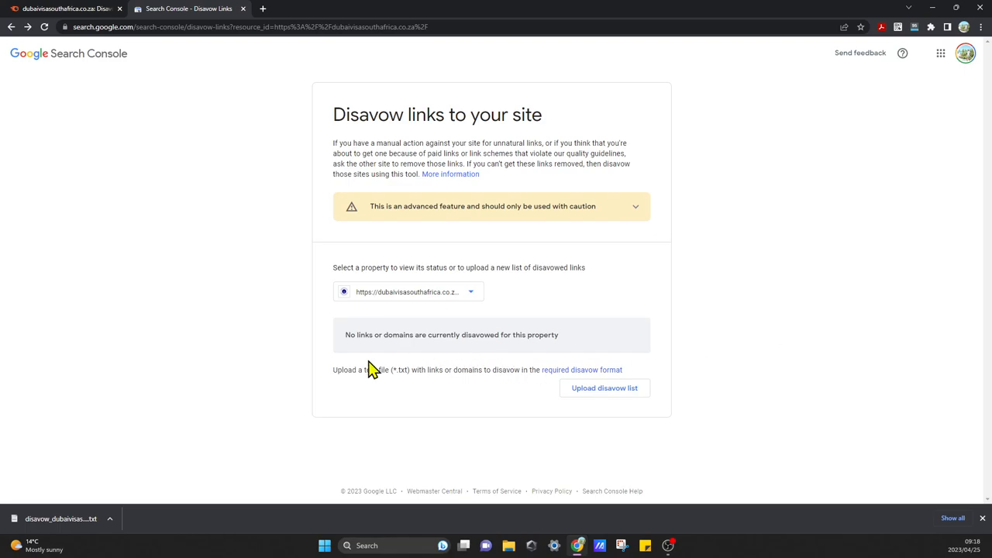
mouse_move(62, 354)
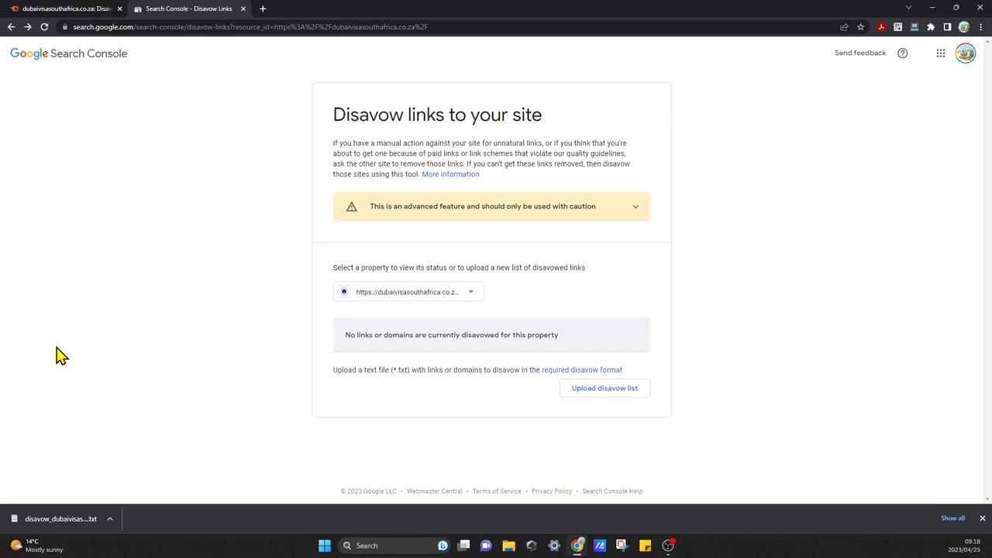
mouse_move(163, 452)
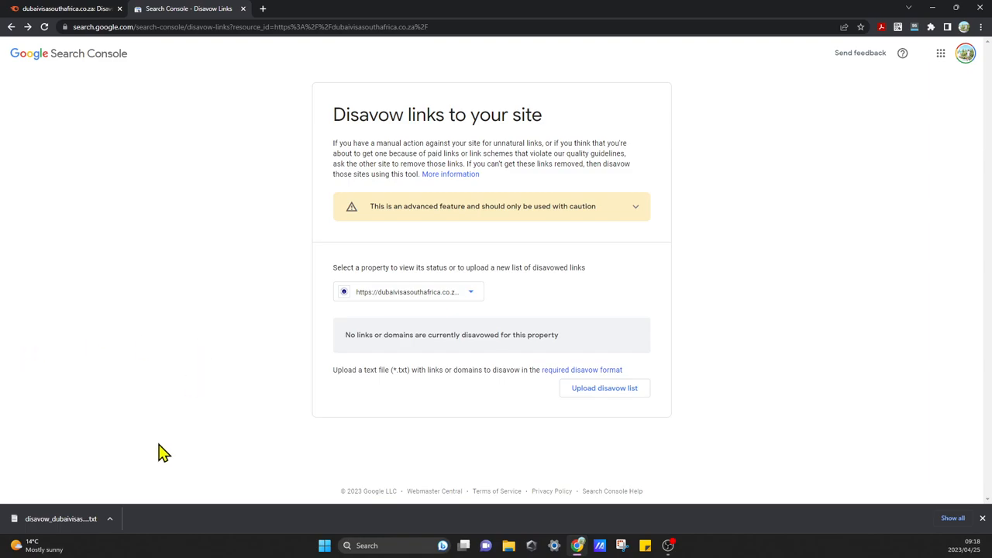